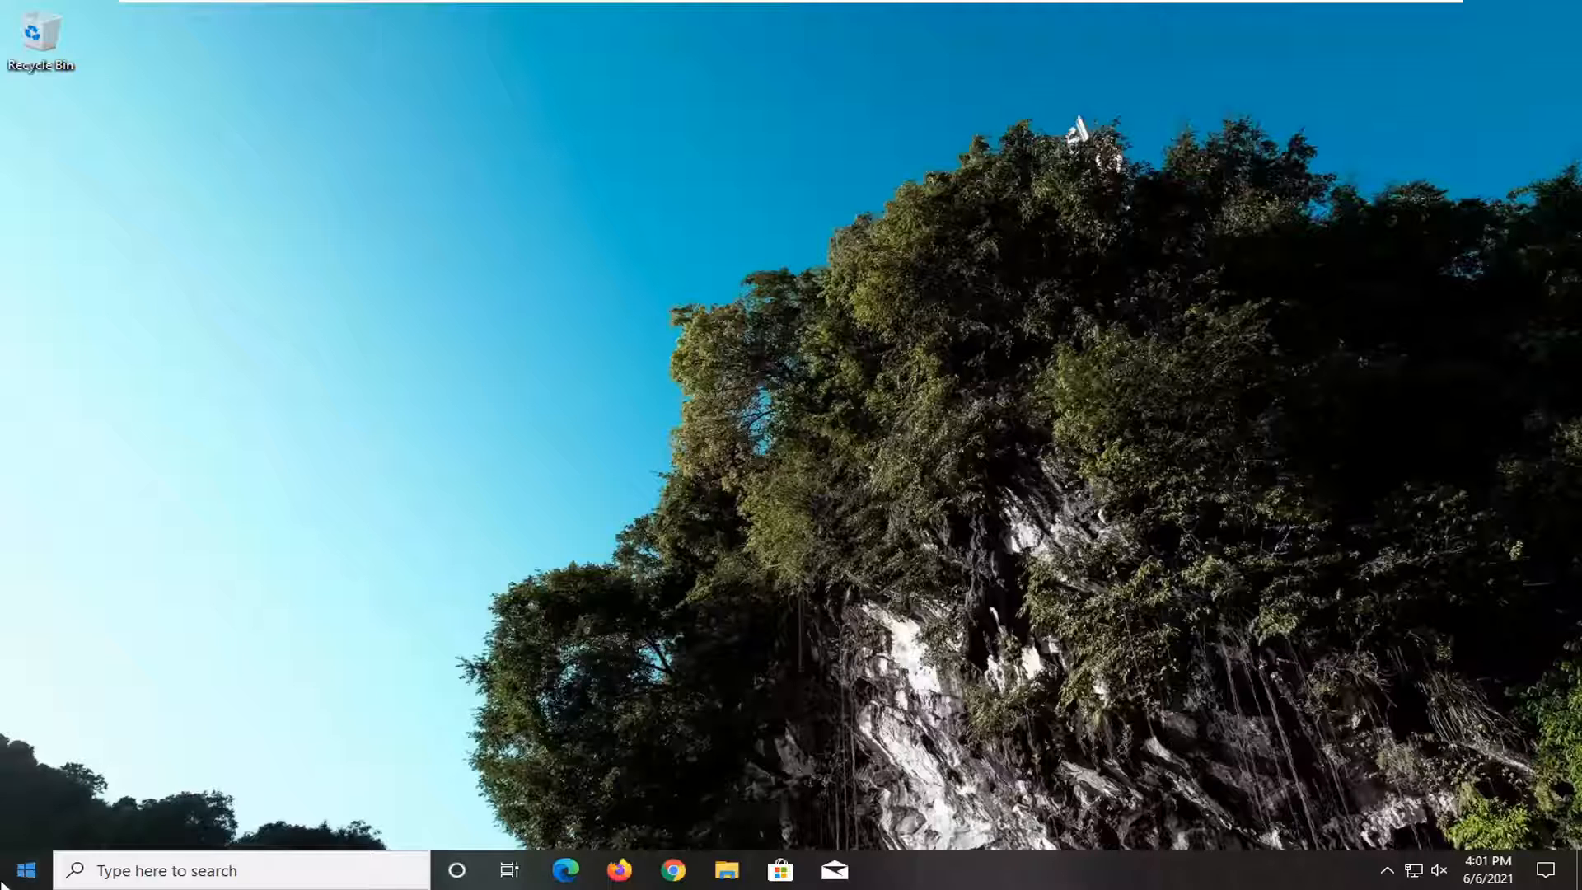
# Search for regedit and launch Registry Editor as administrator
pyautogui.write('reg')
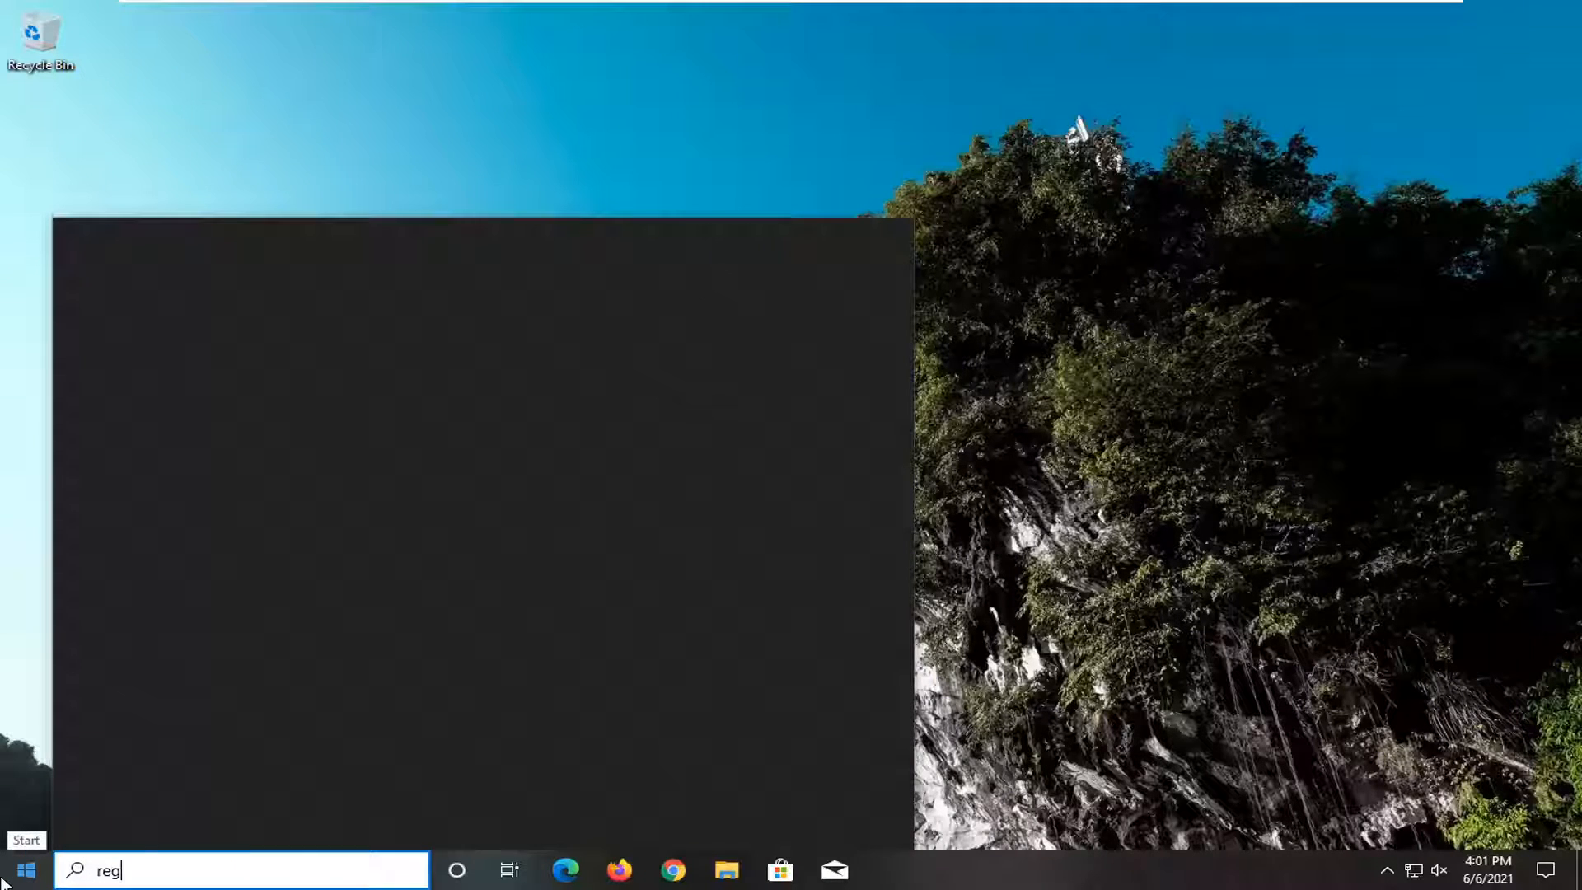
pyautogui.write('edit')
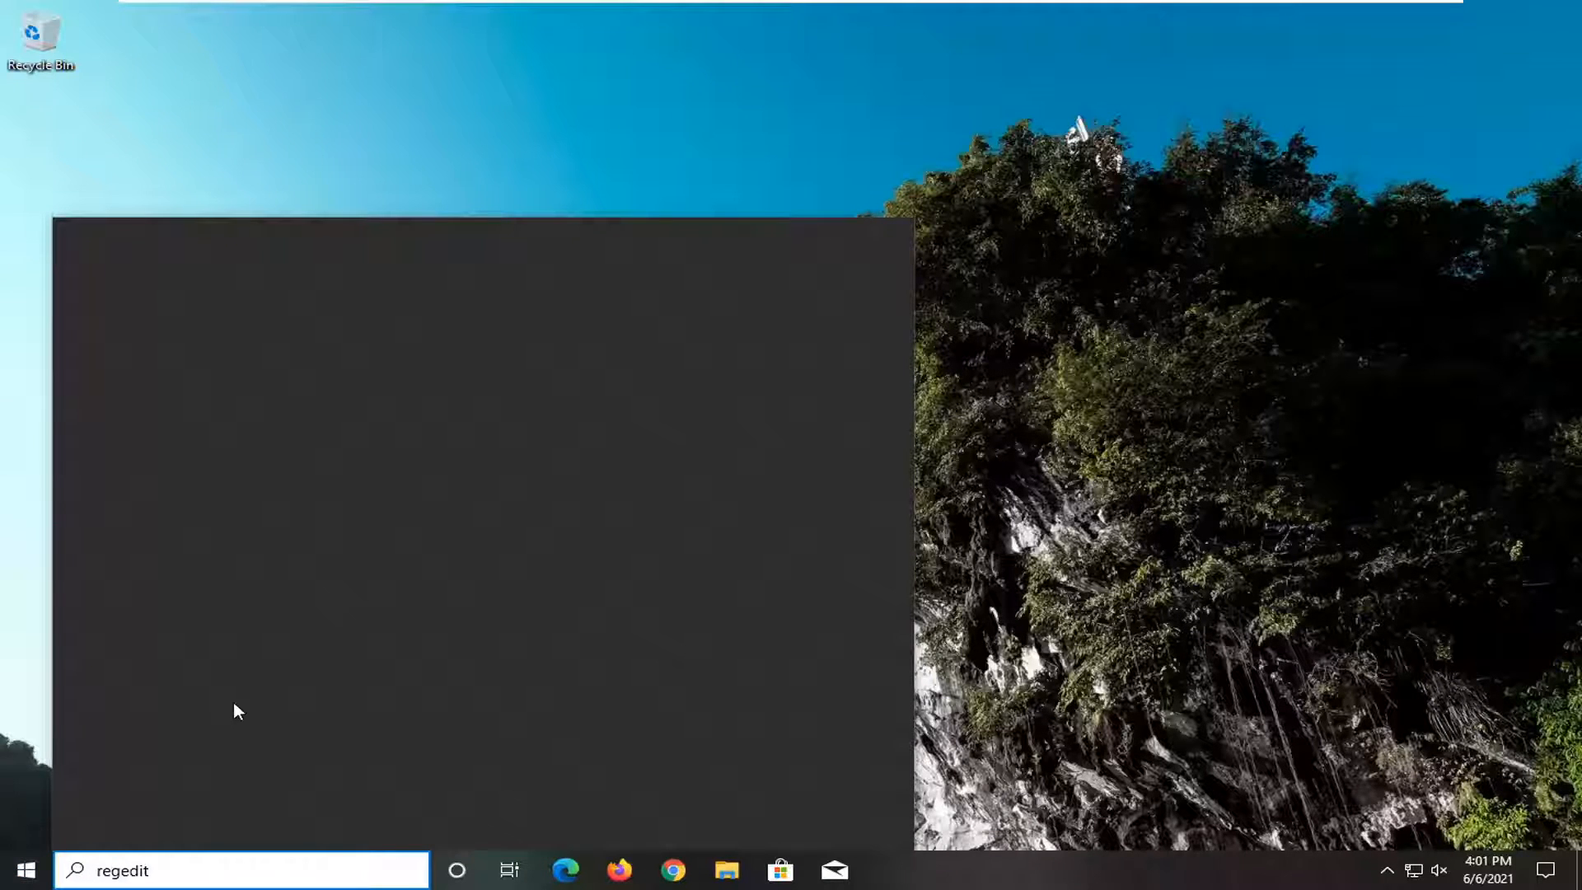
pyautogui.write('regedit')
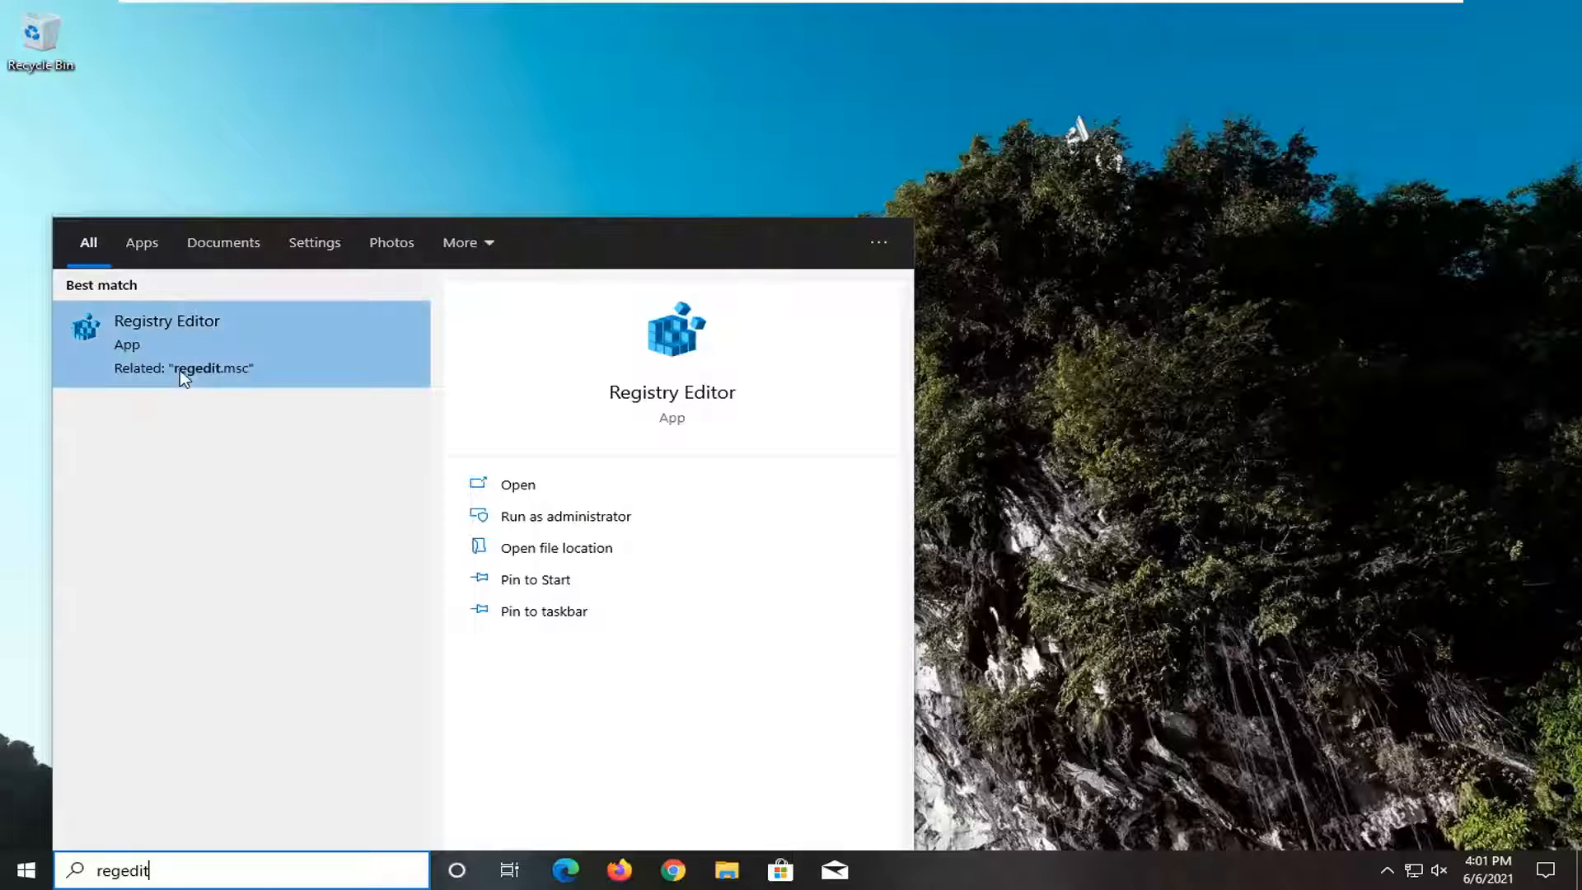
pyautogui.rightClick(167, 343)
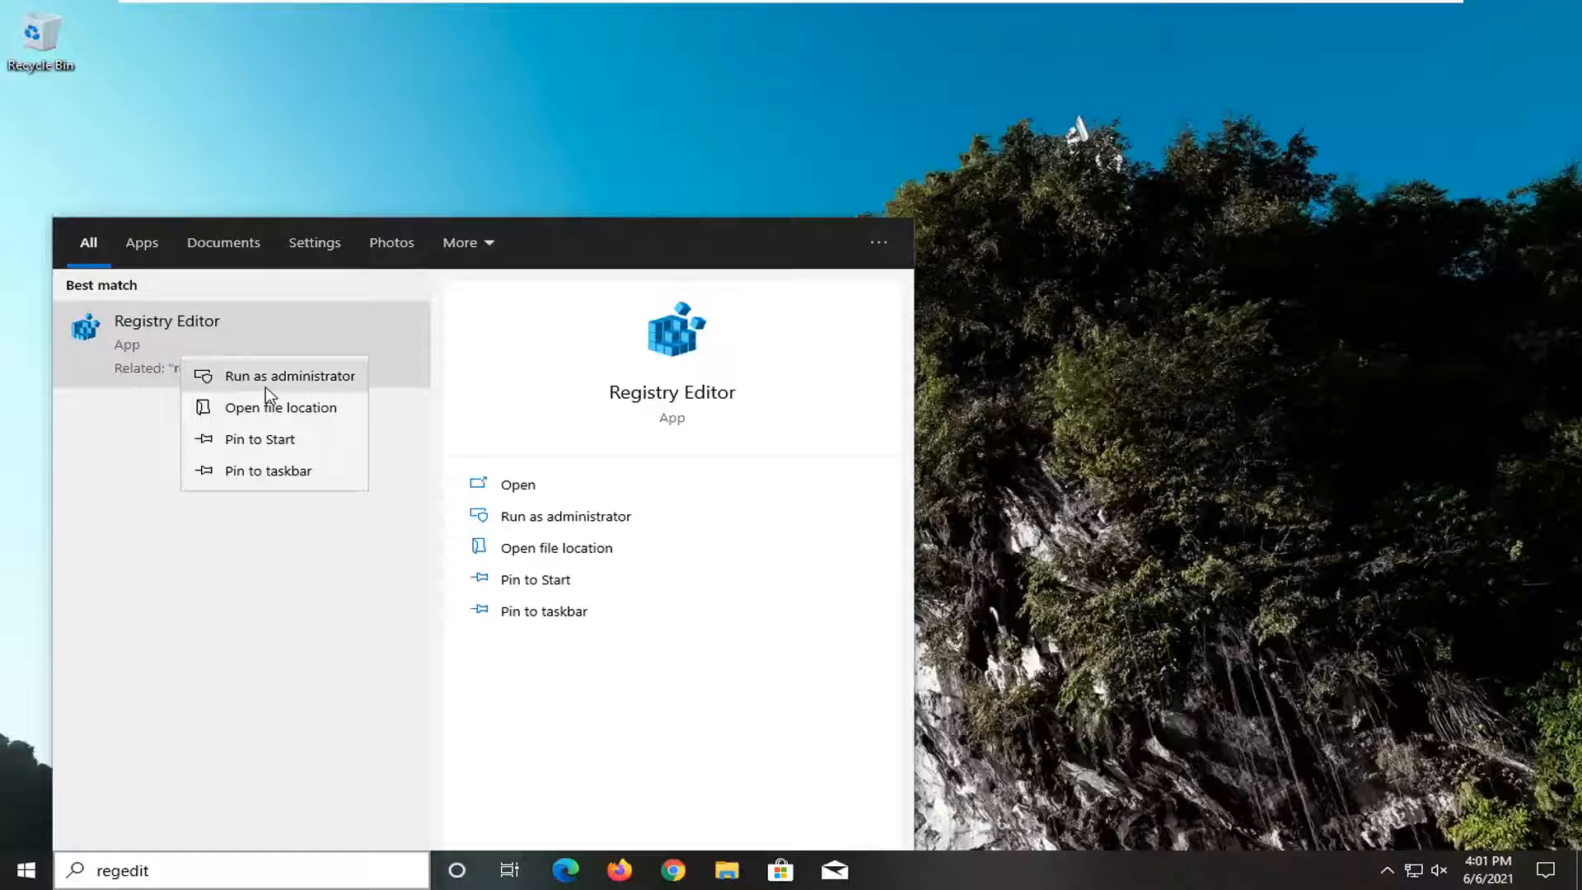
pyautogui.click(302, 376)
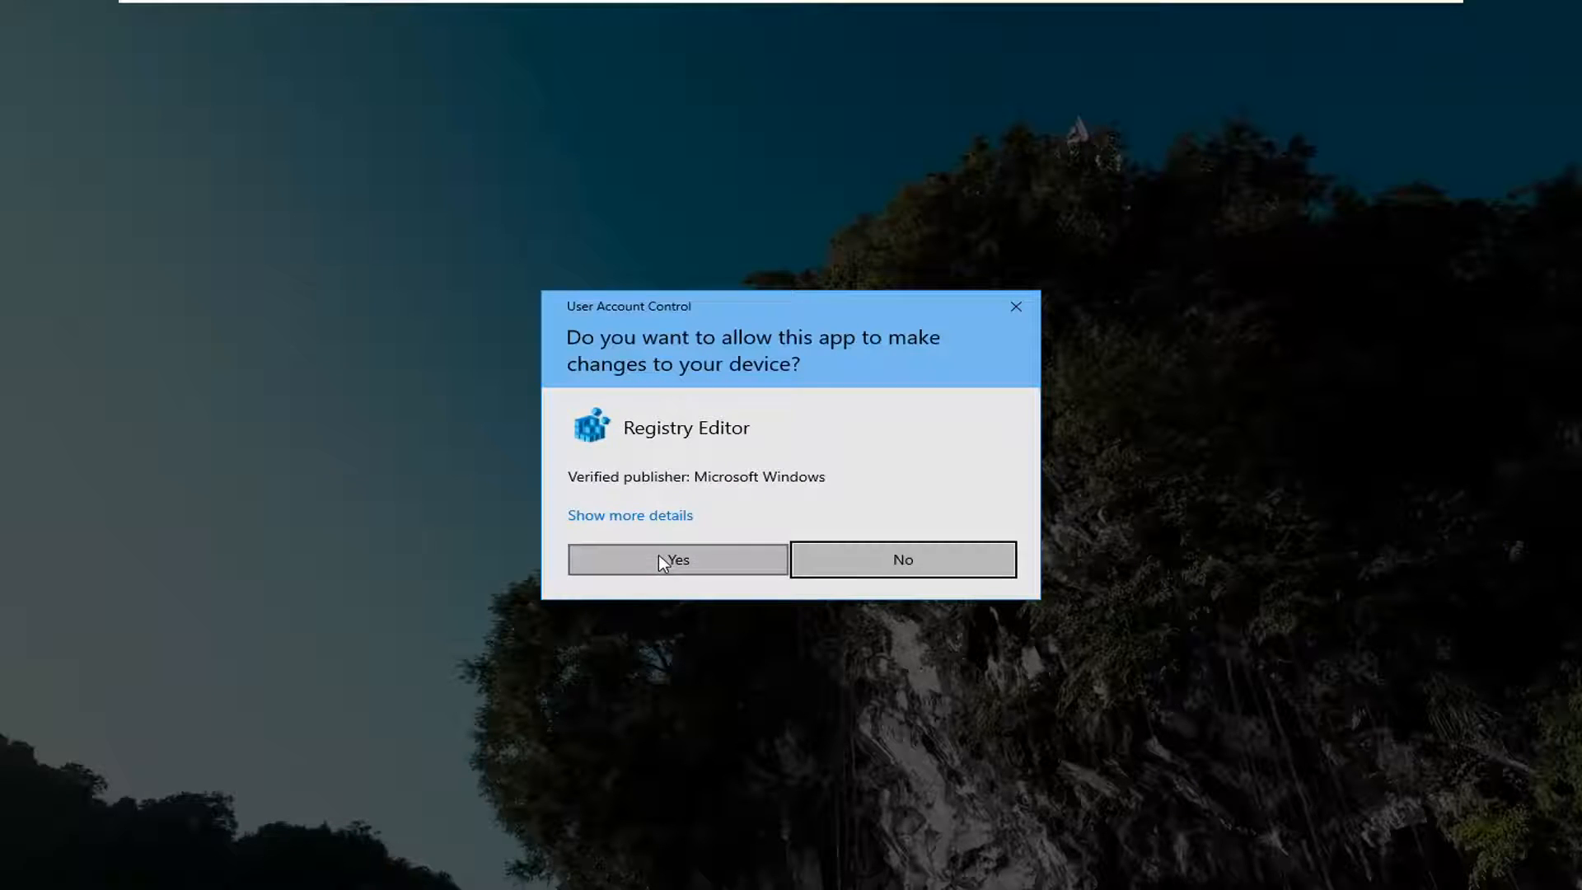
# Approve the User Account Control prompt so Registry Editor opens
pyautogui.click(678, 558)
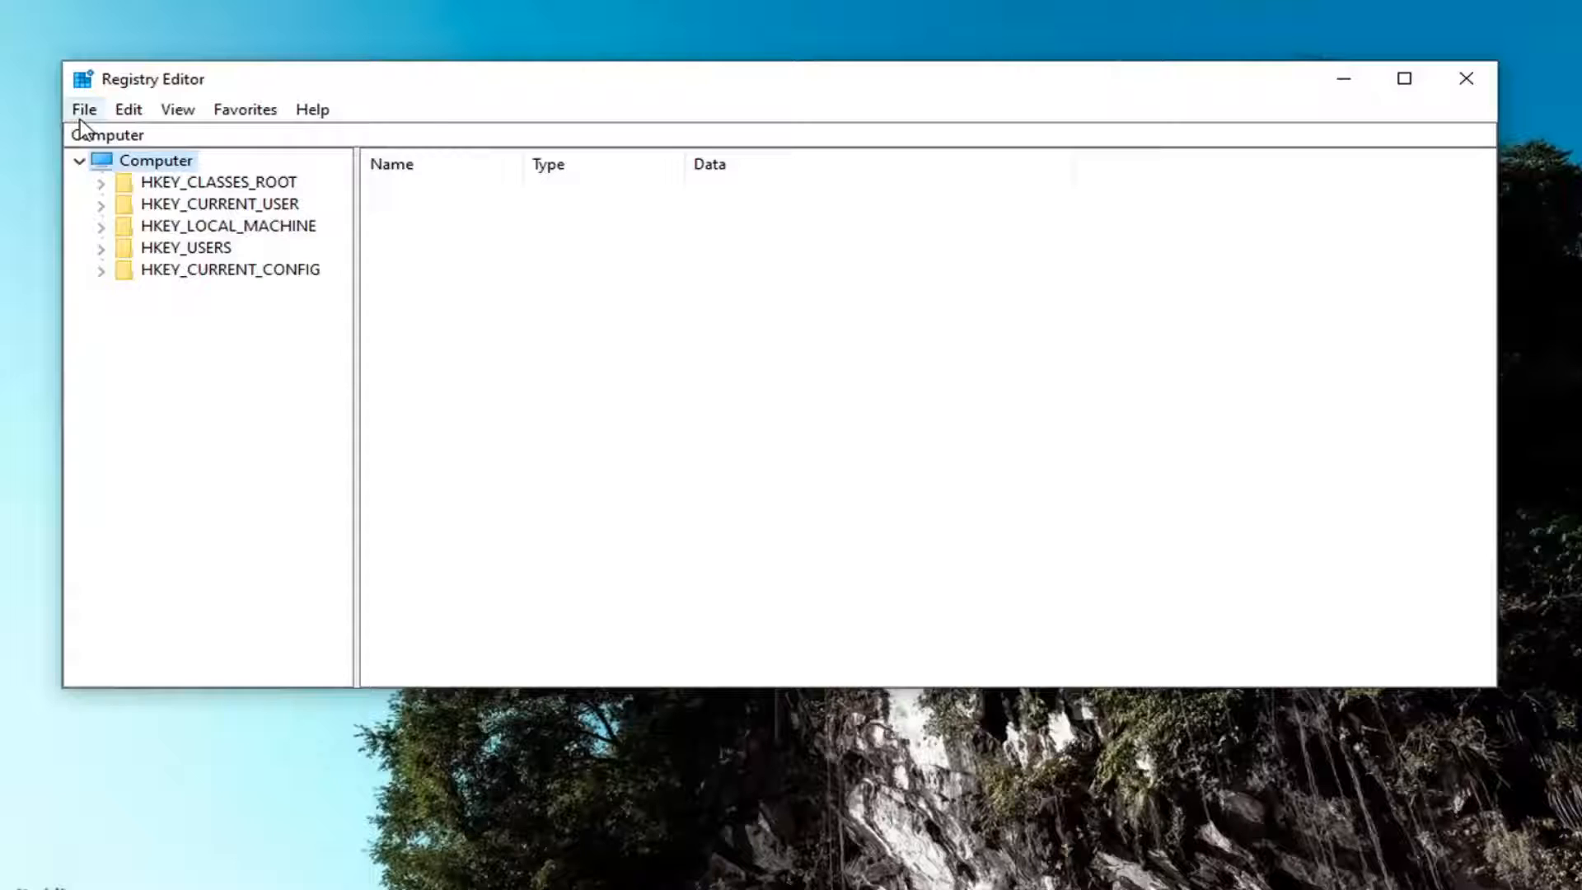
pyautogui.click(82, 109)
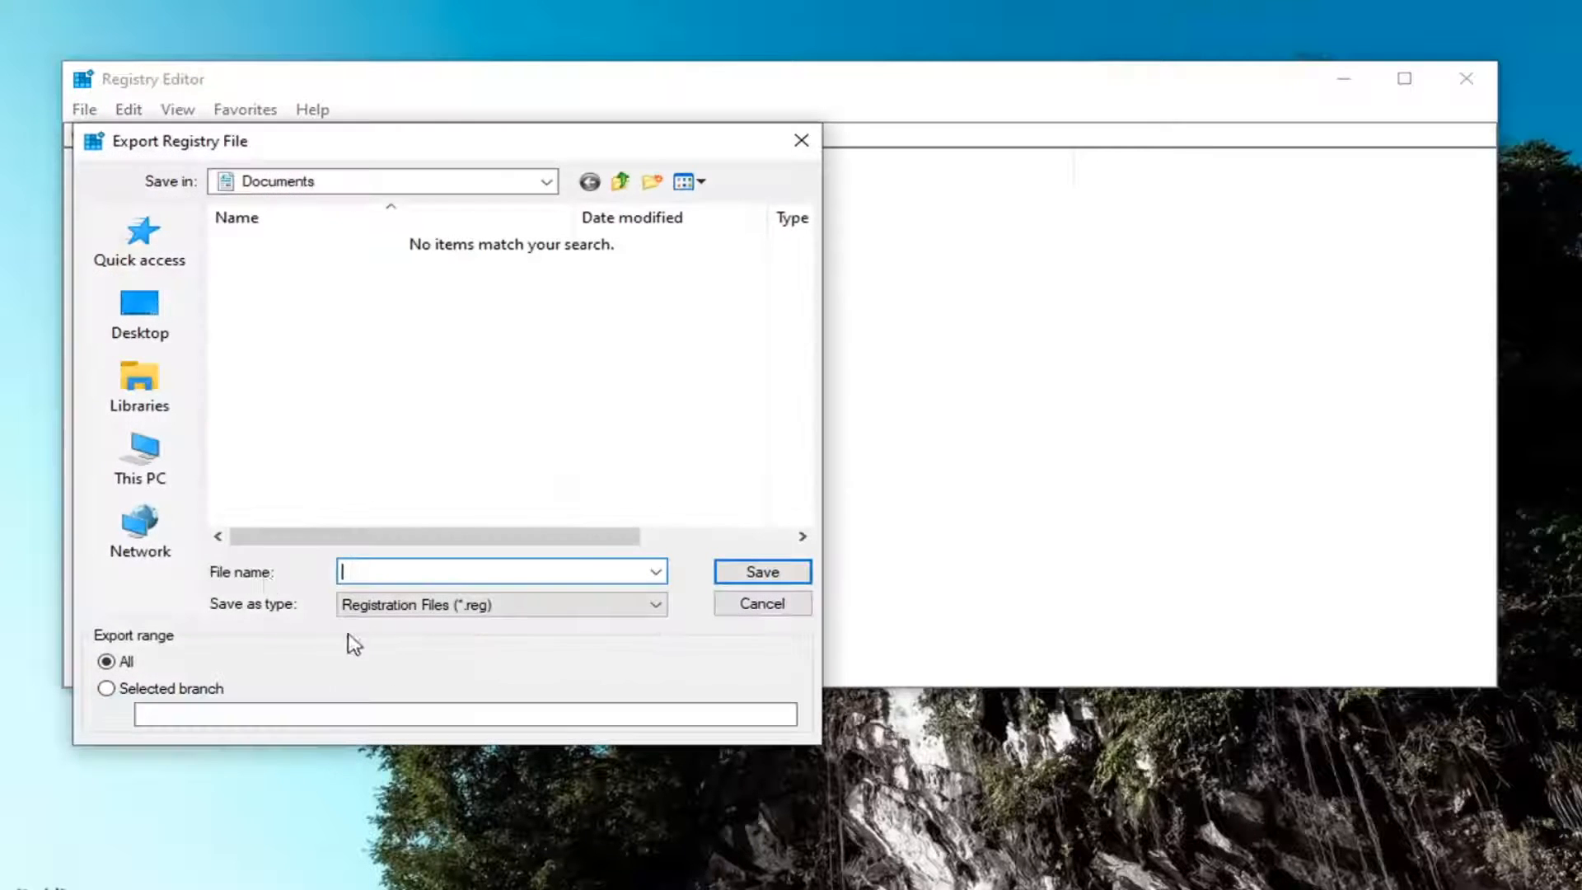
pyautogui.moveTo(318, 601)
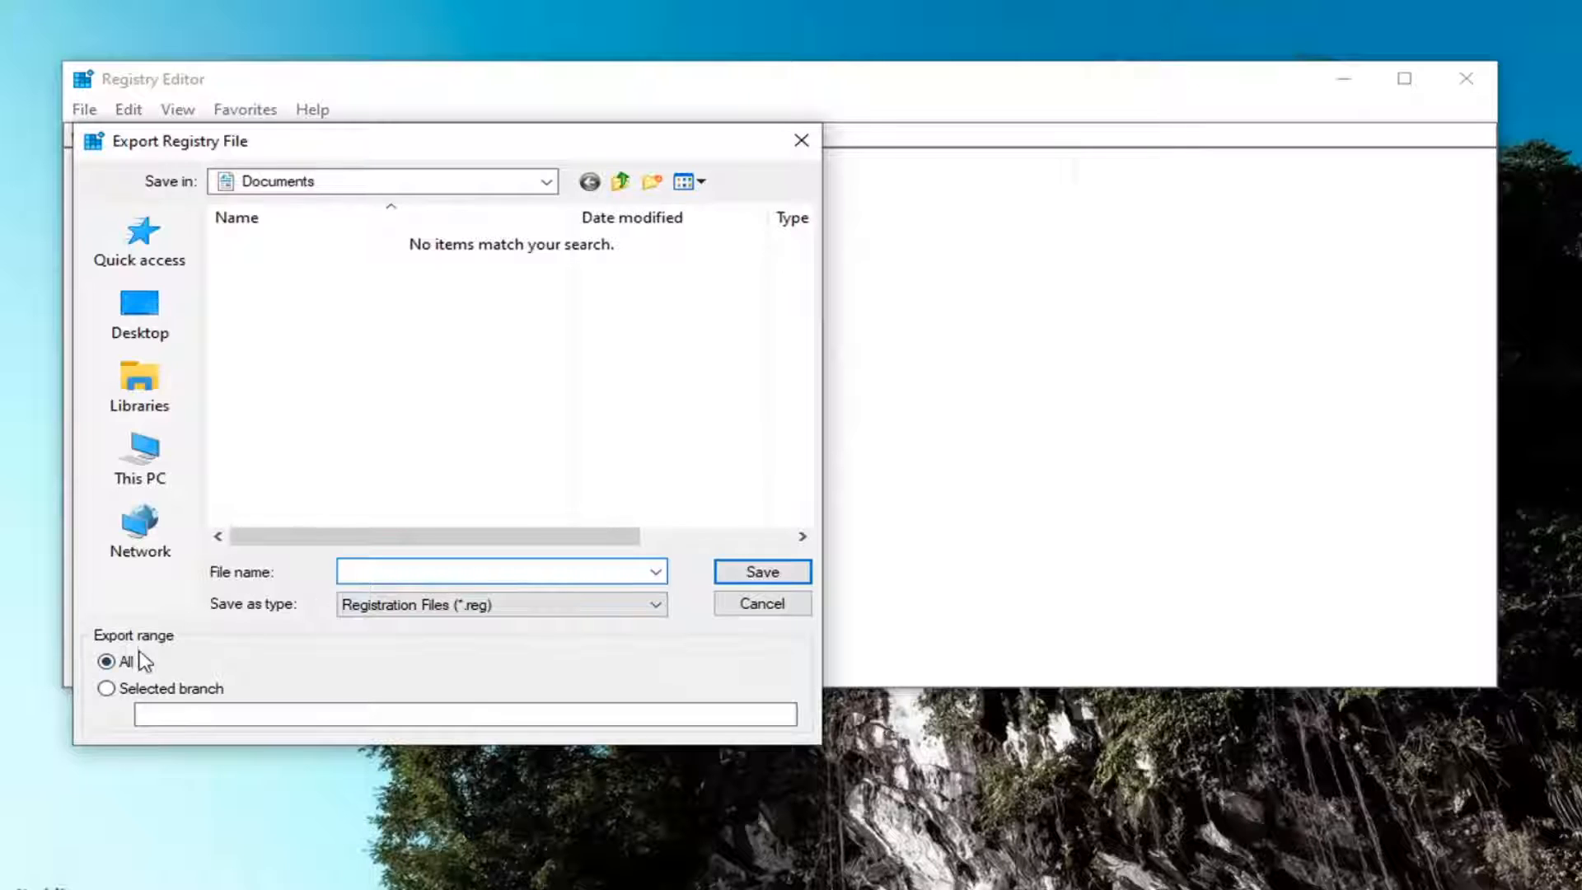
pyautogui.click(139, 313)
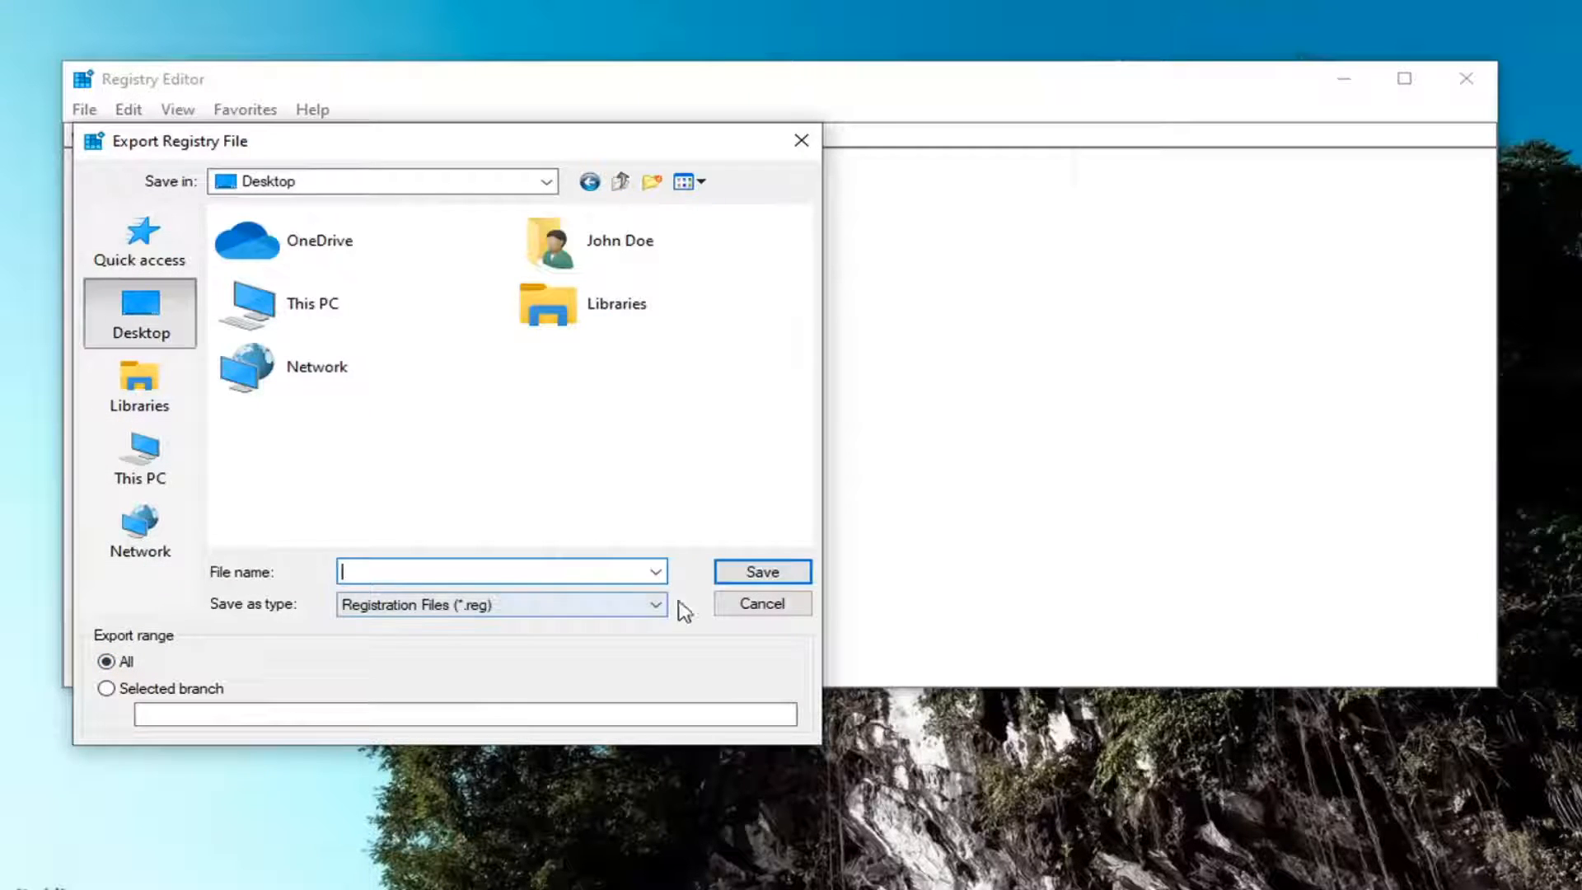
pyautogui.click(761, 602)
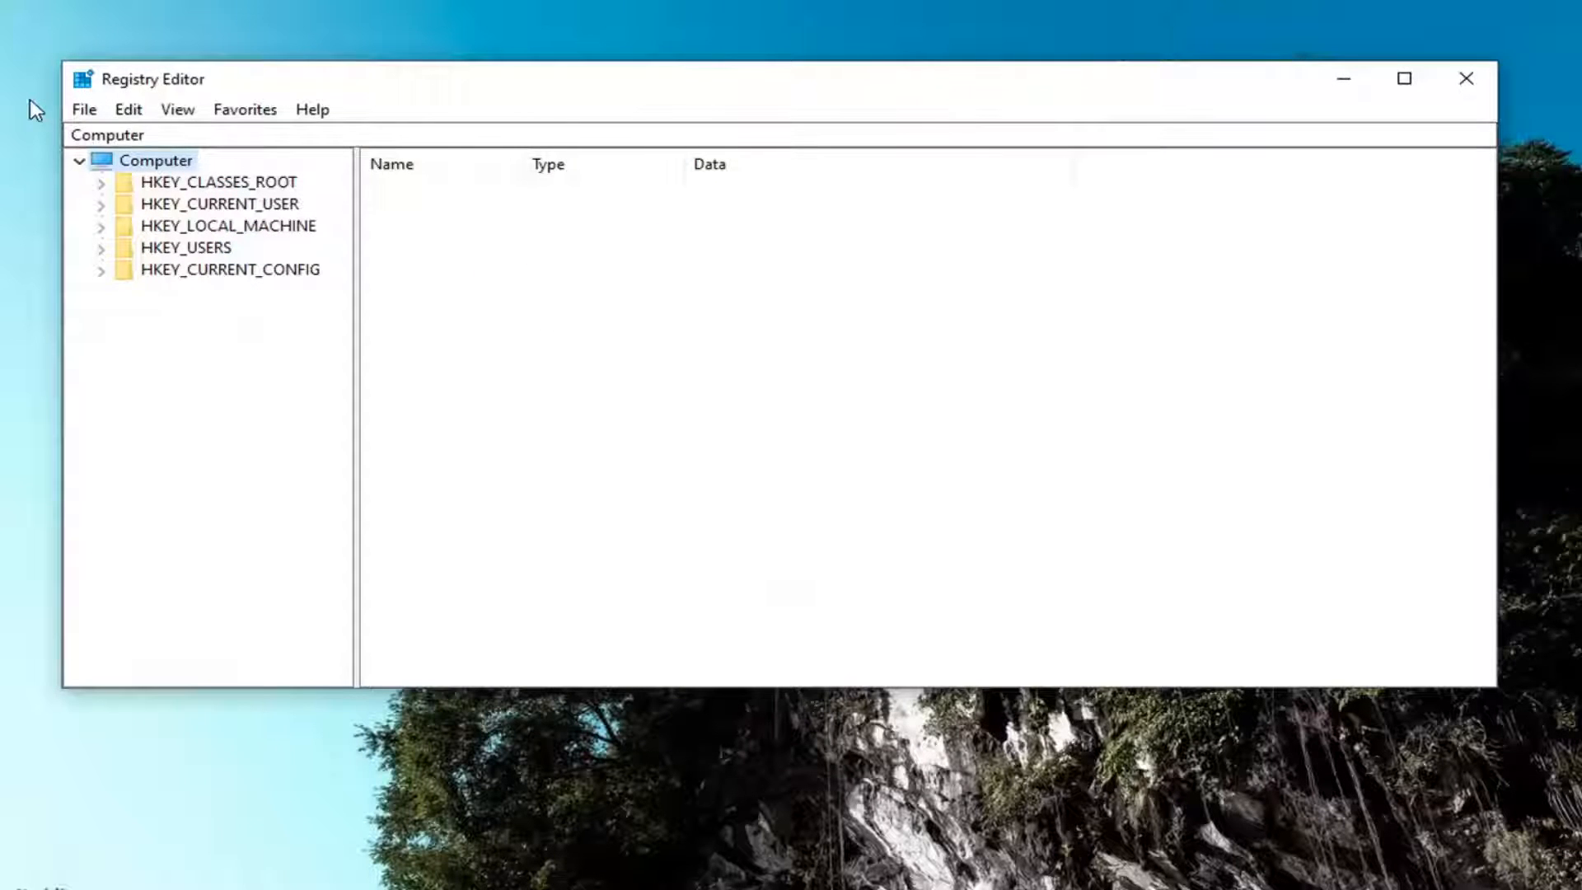
pyautogui.click(85, 108)
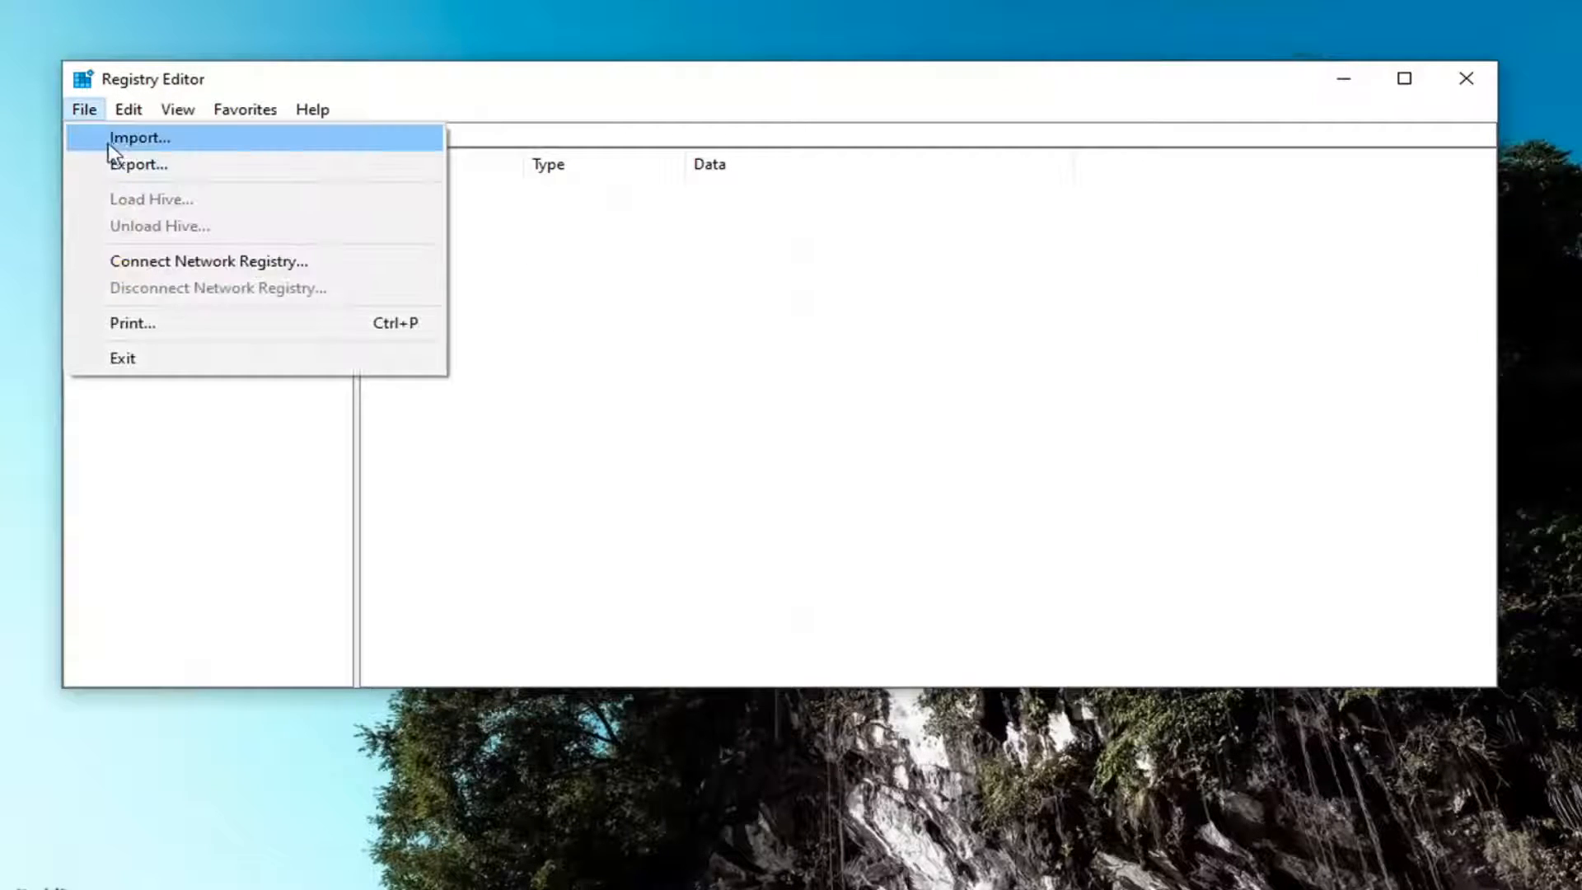
pyautogui.click(139, 137)
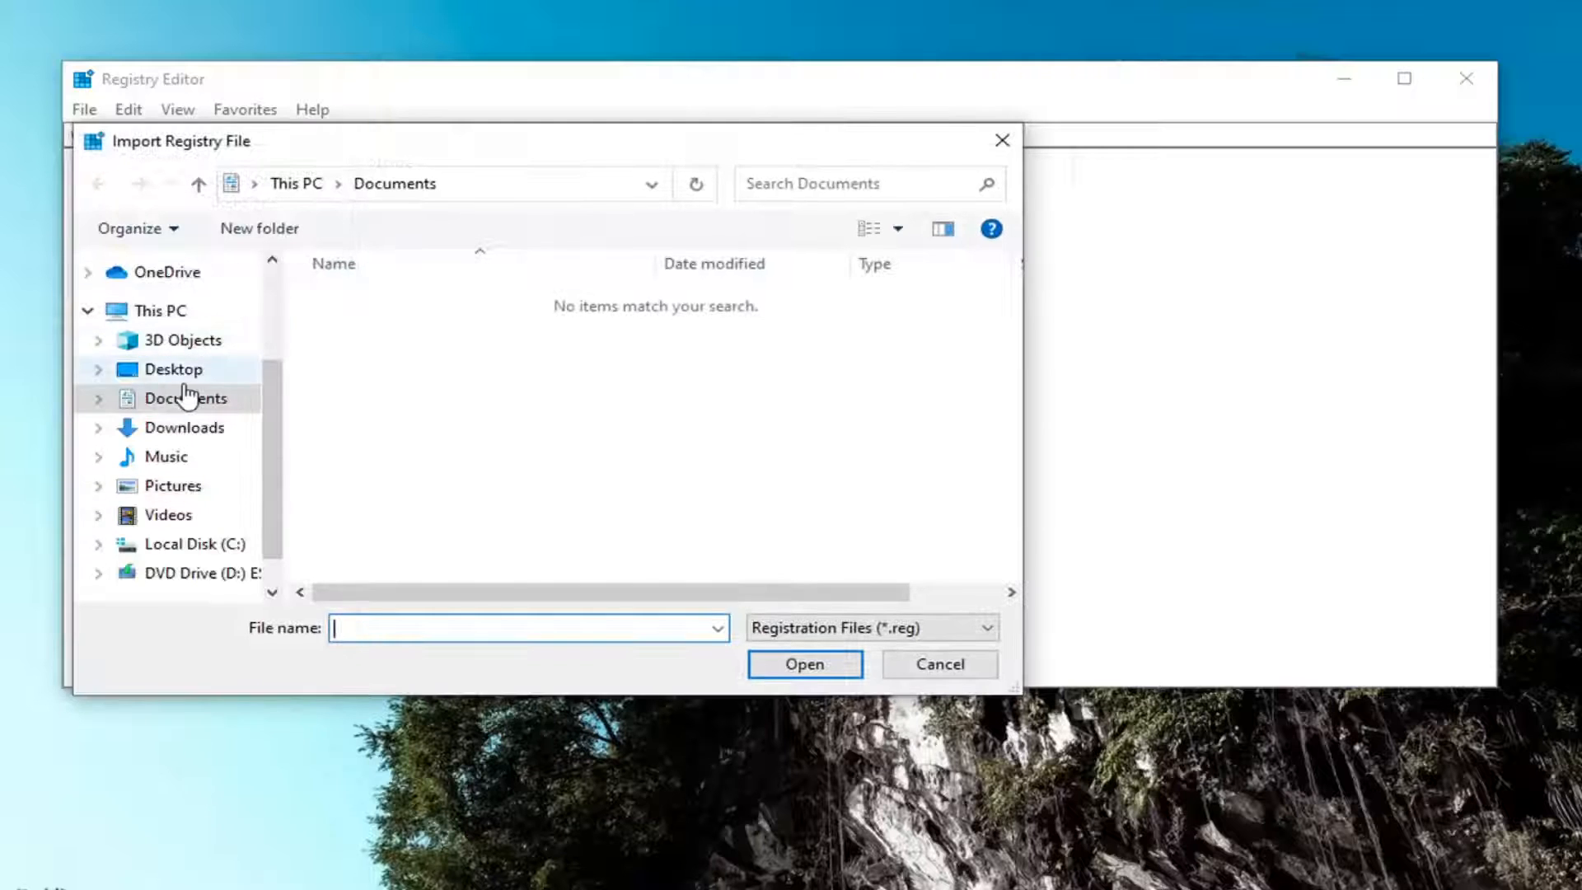
pyautogui.click(938, 664)
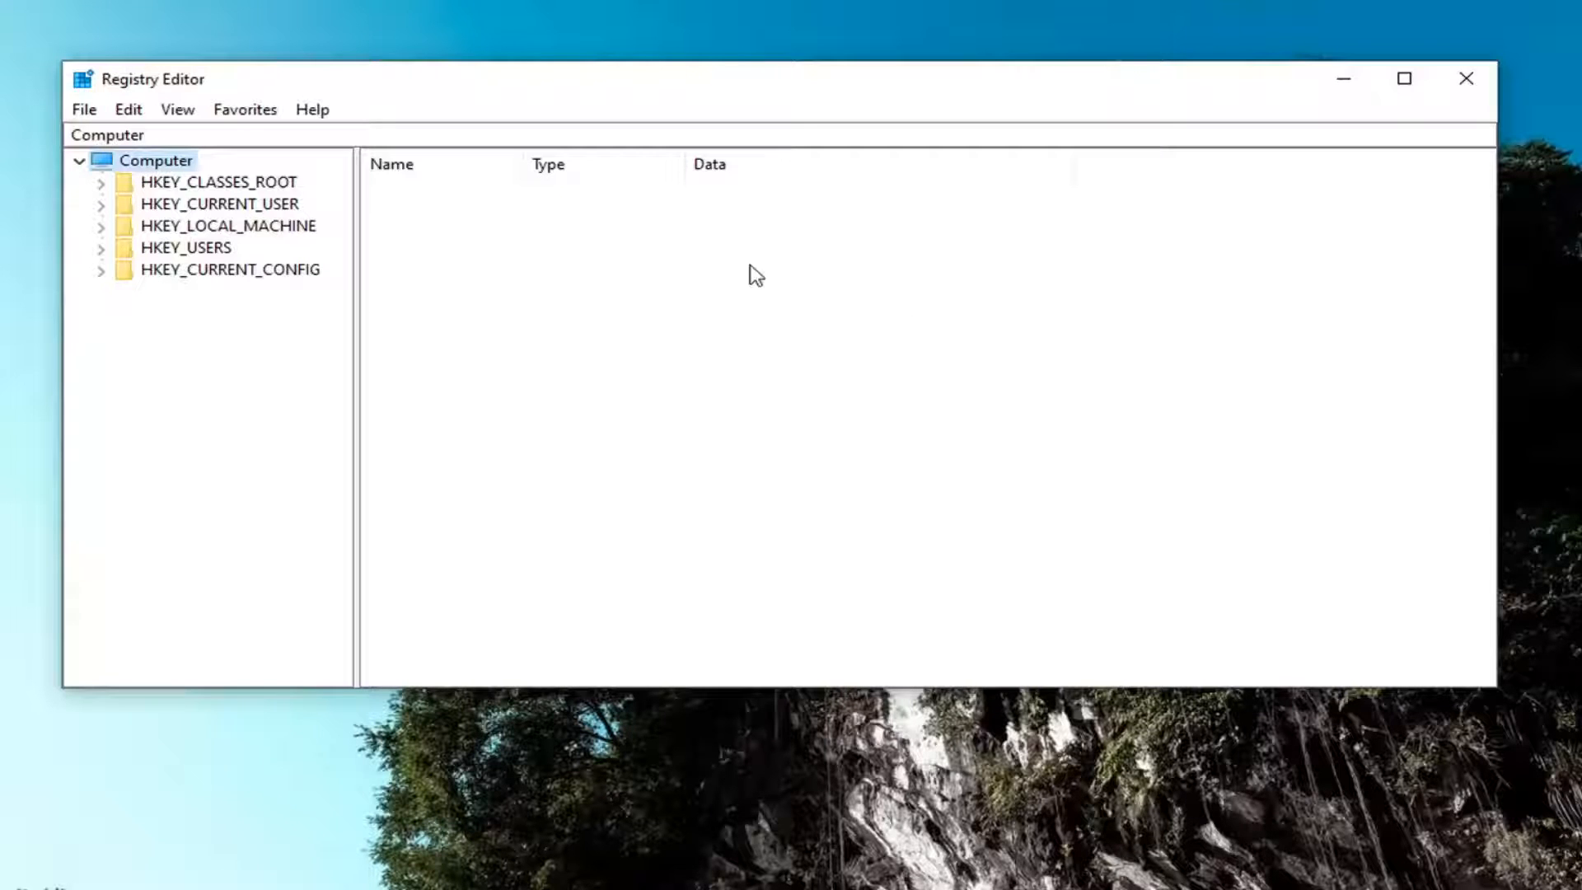
# Expand HKEY_LOCAL_MACHINE\SOFTWARE\Microsoft\Windows NT\CurrentVersion in the key tree
pyautogui.click(228, 225)
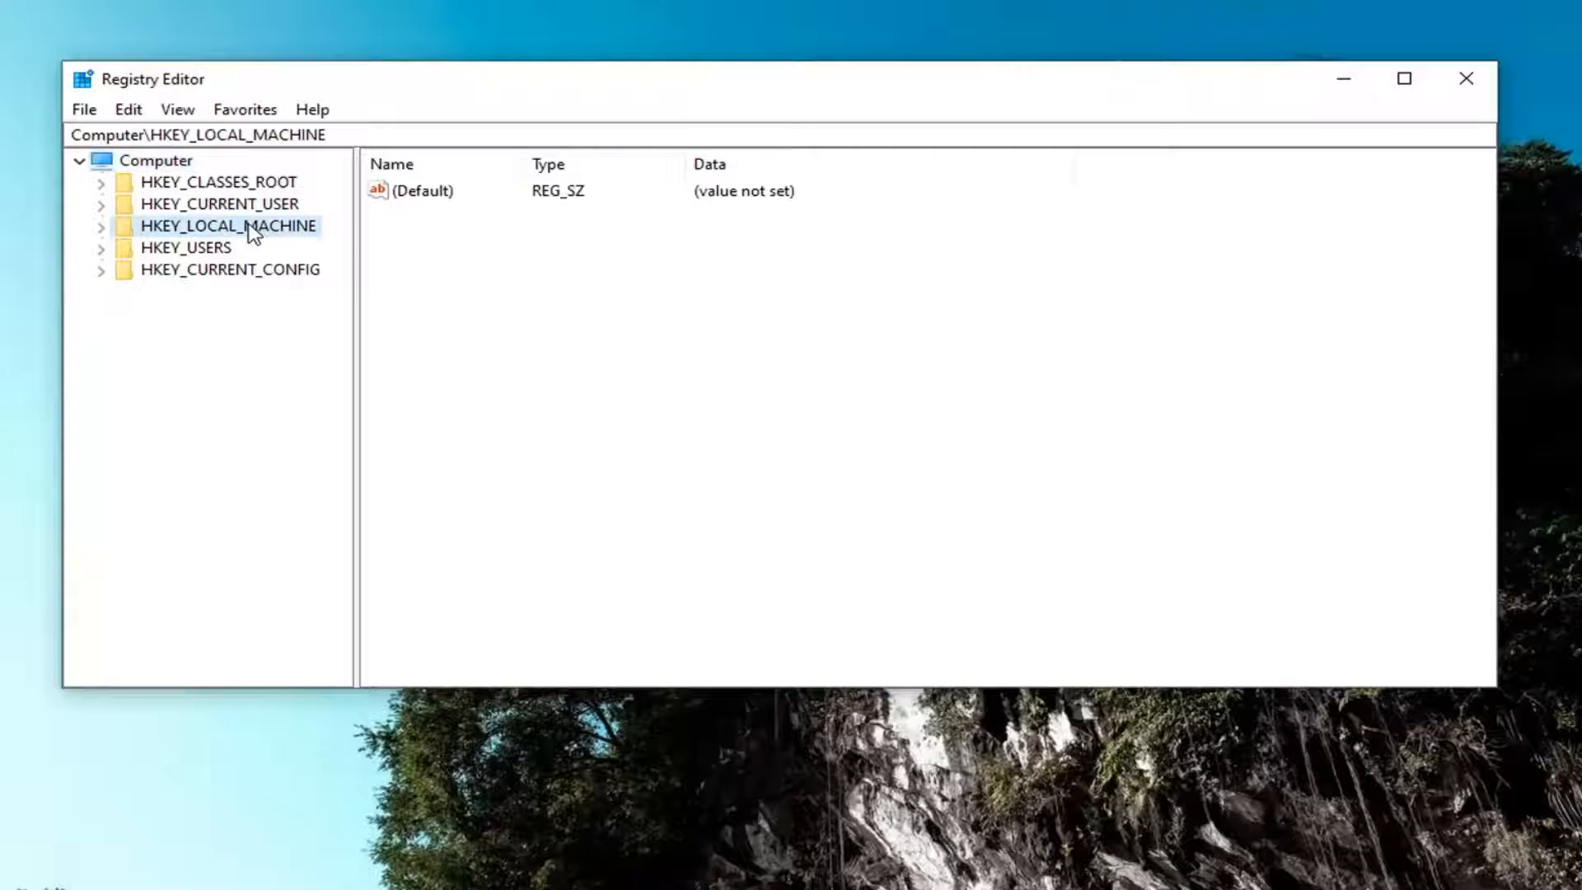
pyautogui.click(101, 225)
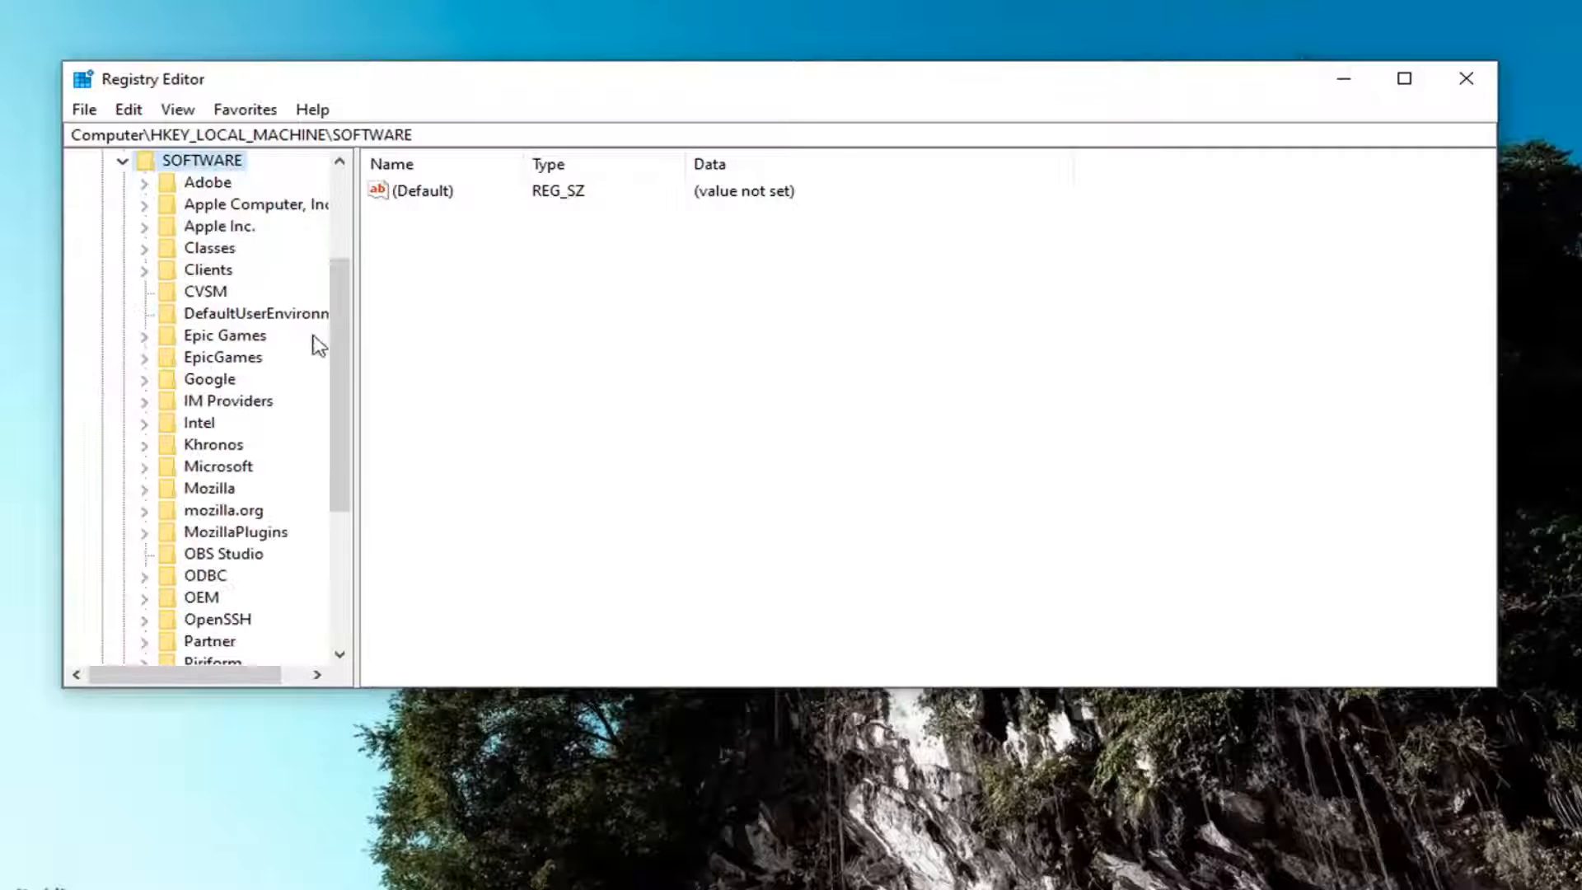
pyautogui.moveTo(206, 504)
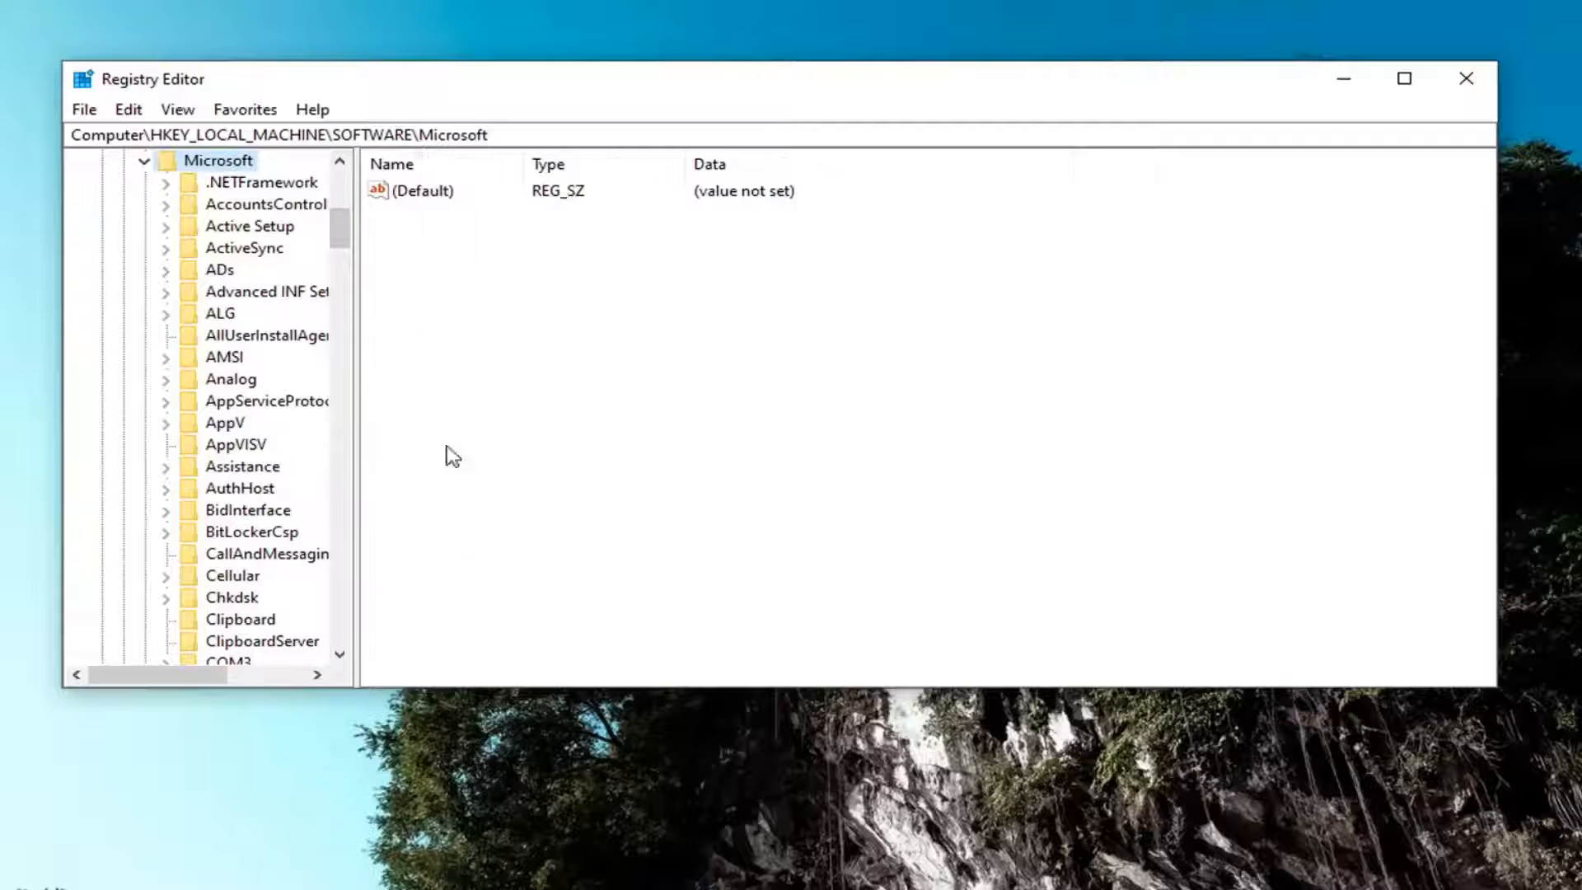
pyautogui.scroll(-3)
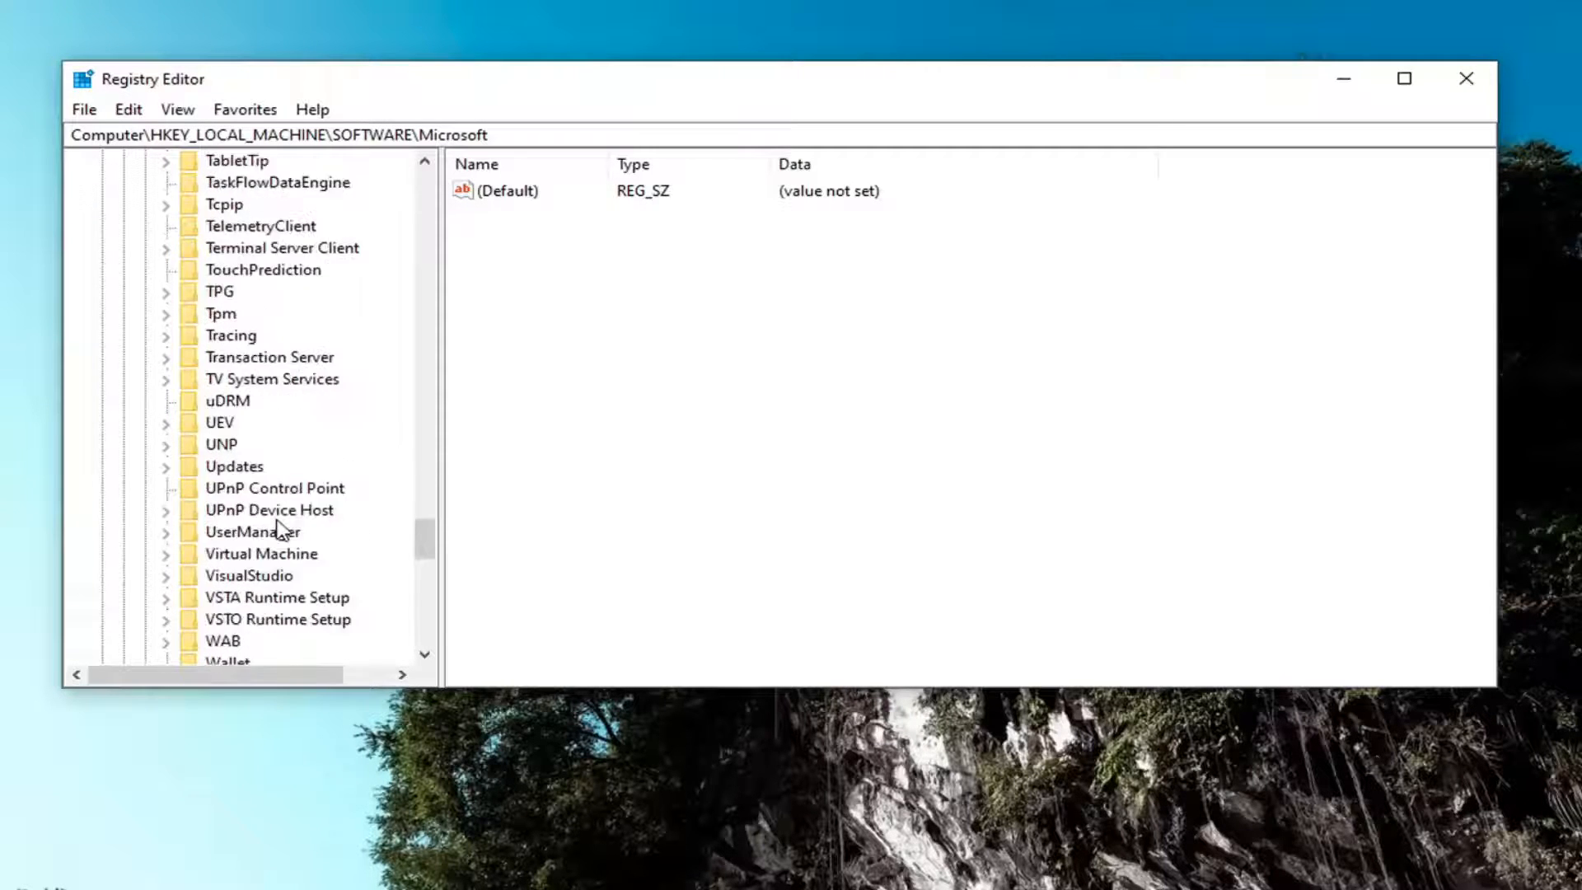
pyautogui.scroll(-3)
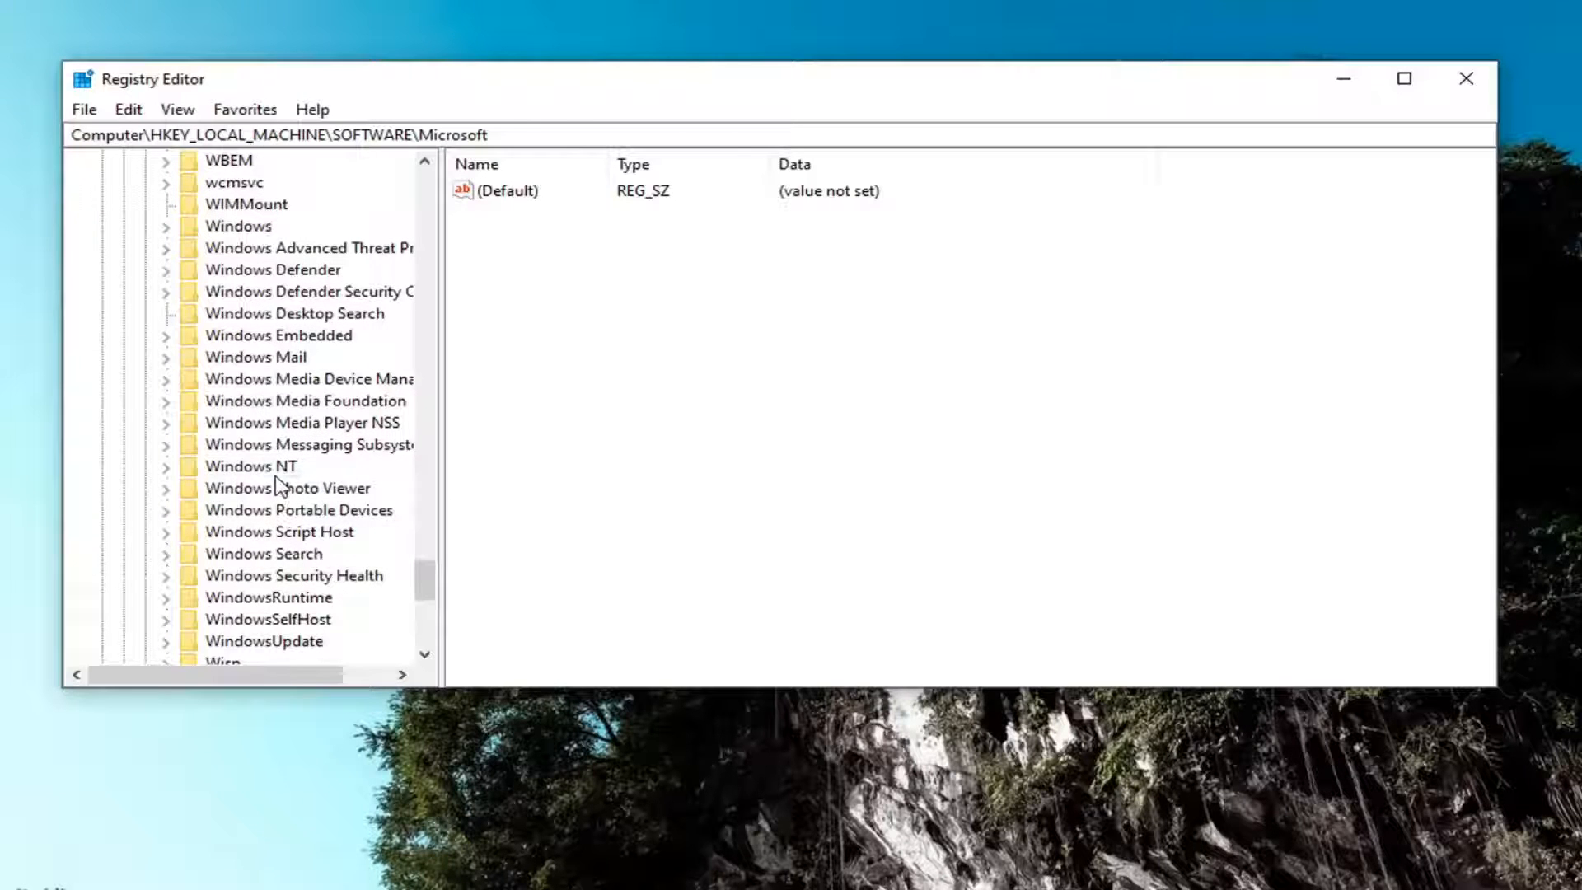
pyautogui.click(281, 487)
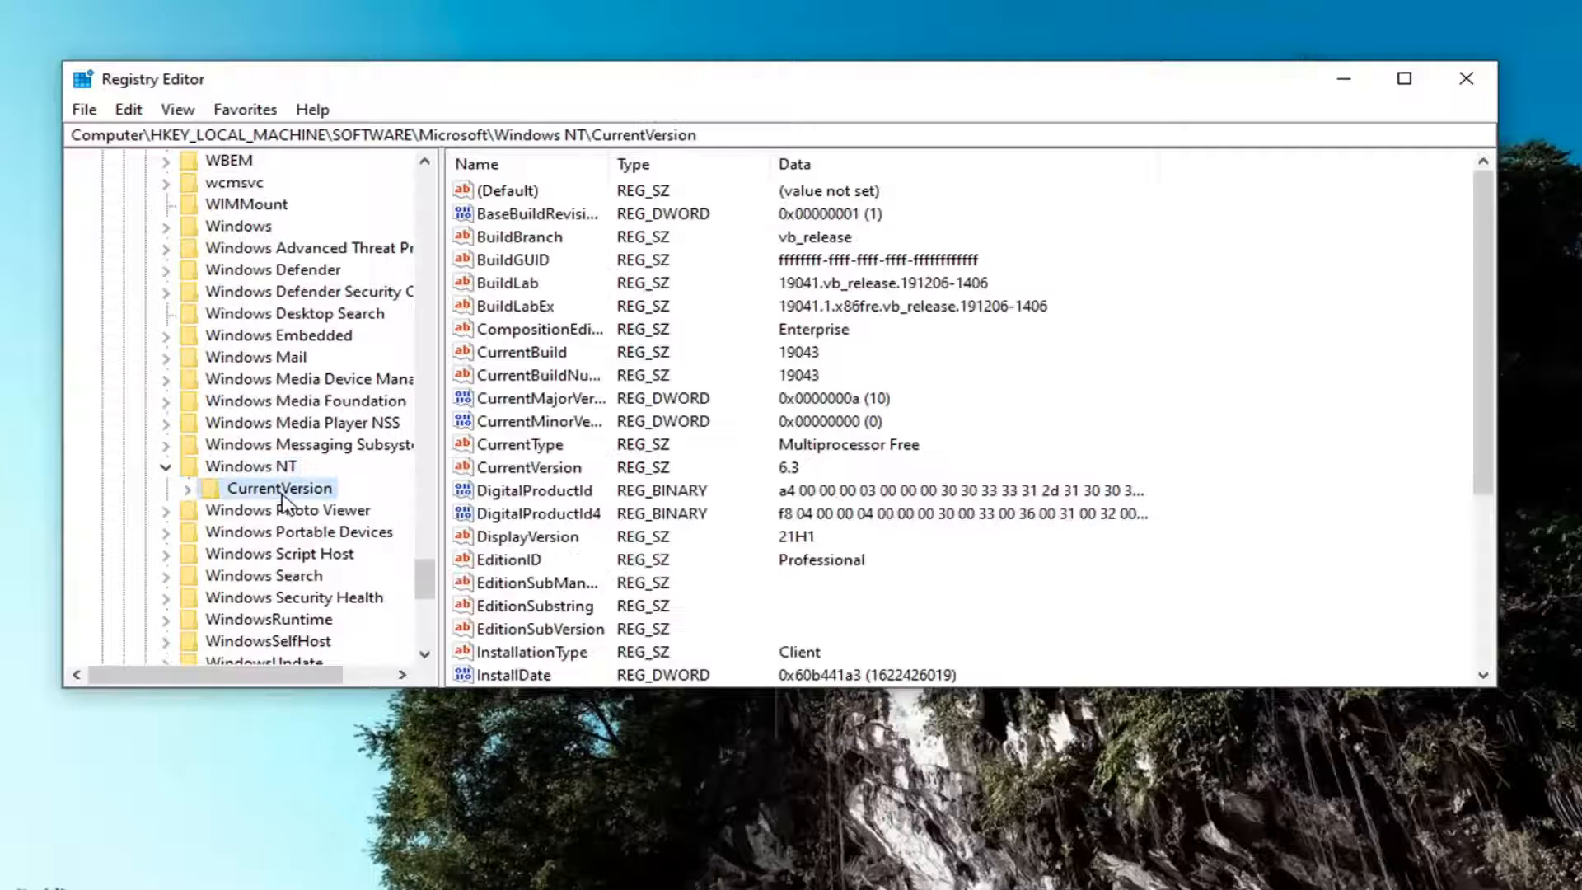
pyautogui.click(185, 487)
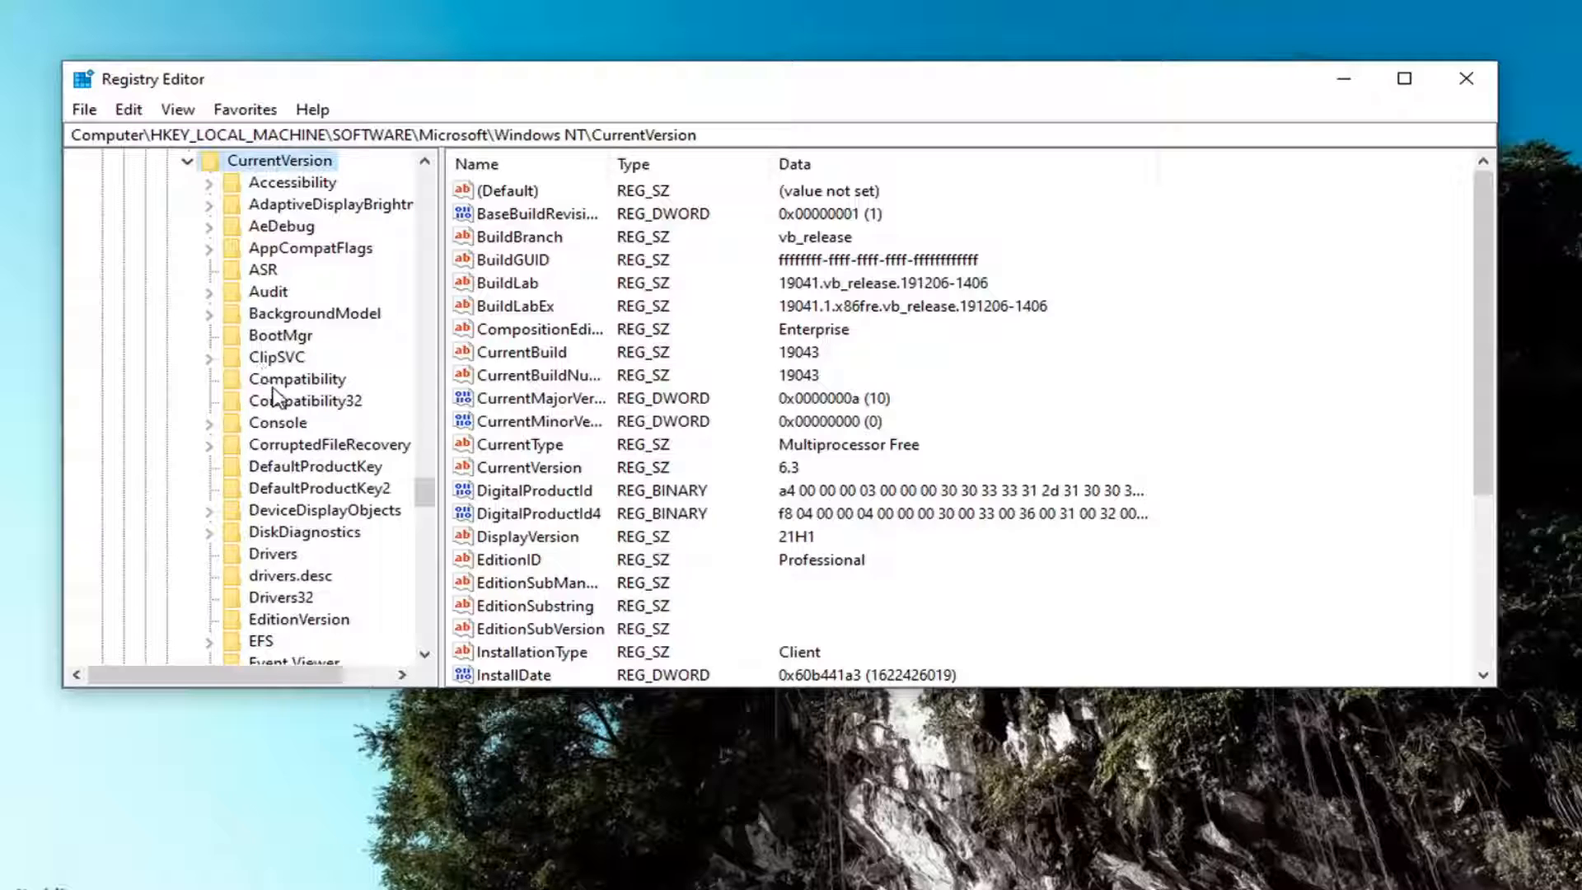
pyautogui.scroll(-3)
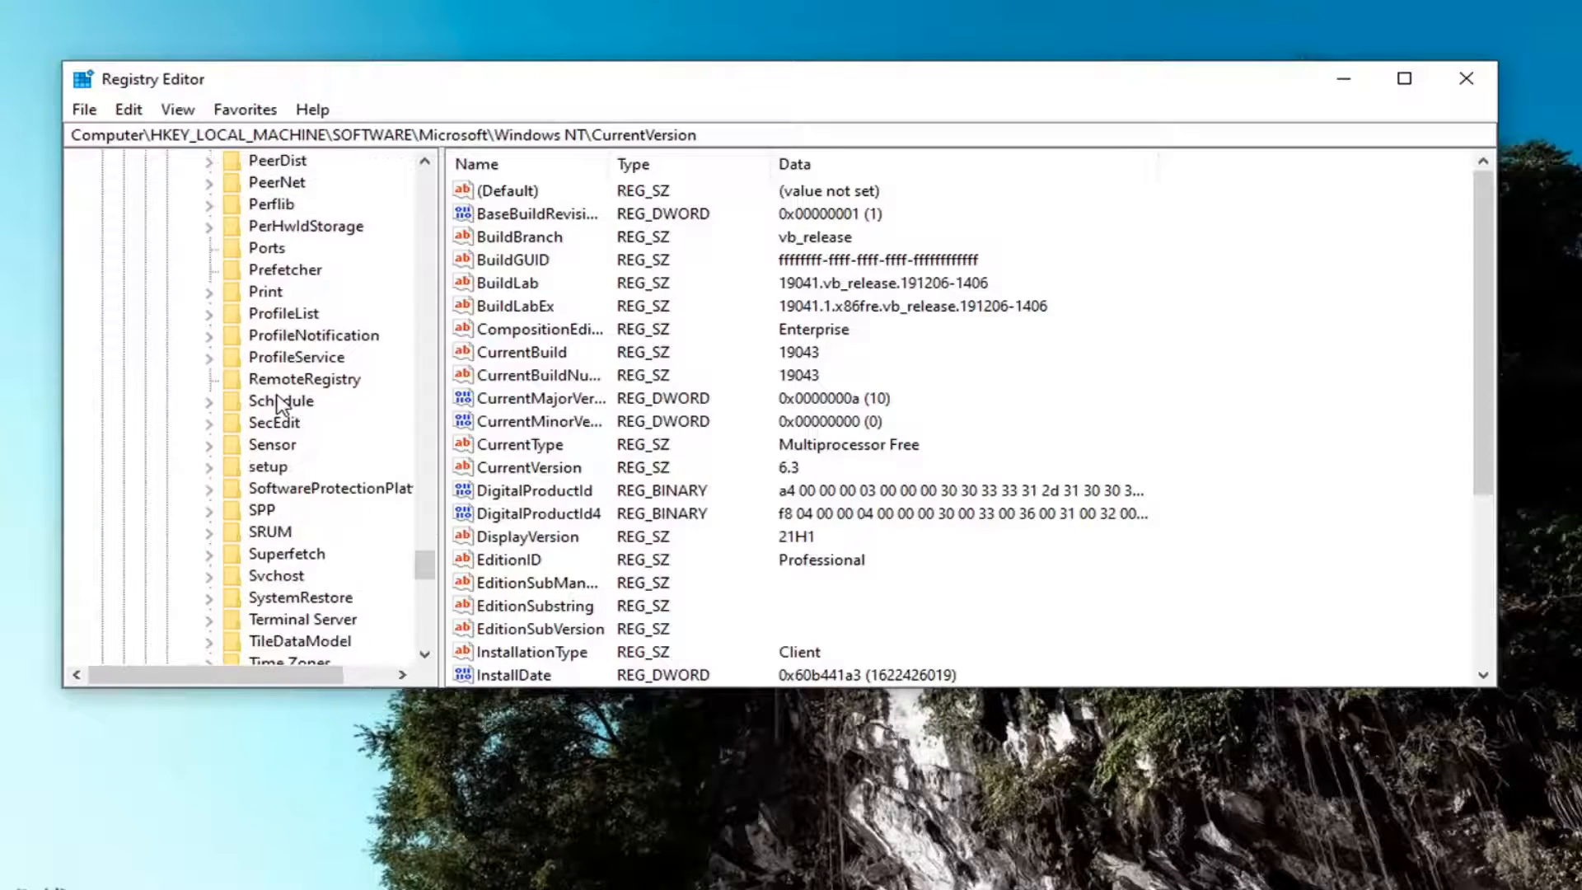
# Select SoftwareProtectionPlatform and open the SkipRearm DWORD for editing
pyautogui.click(329, 487)
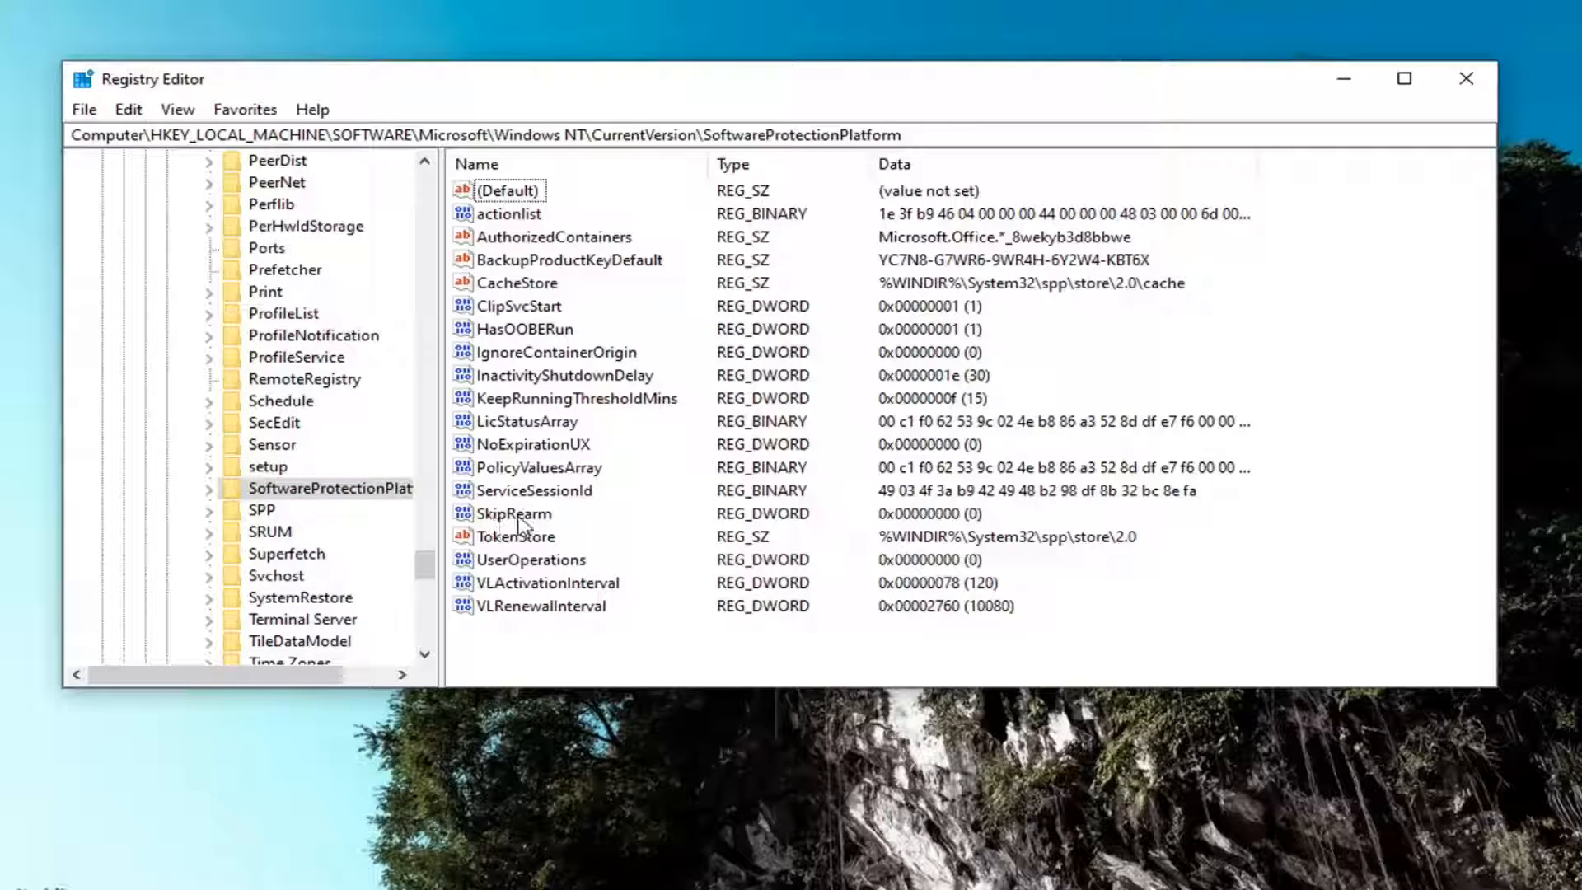
pyautogui.moveTo(525, 525)
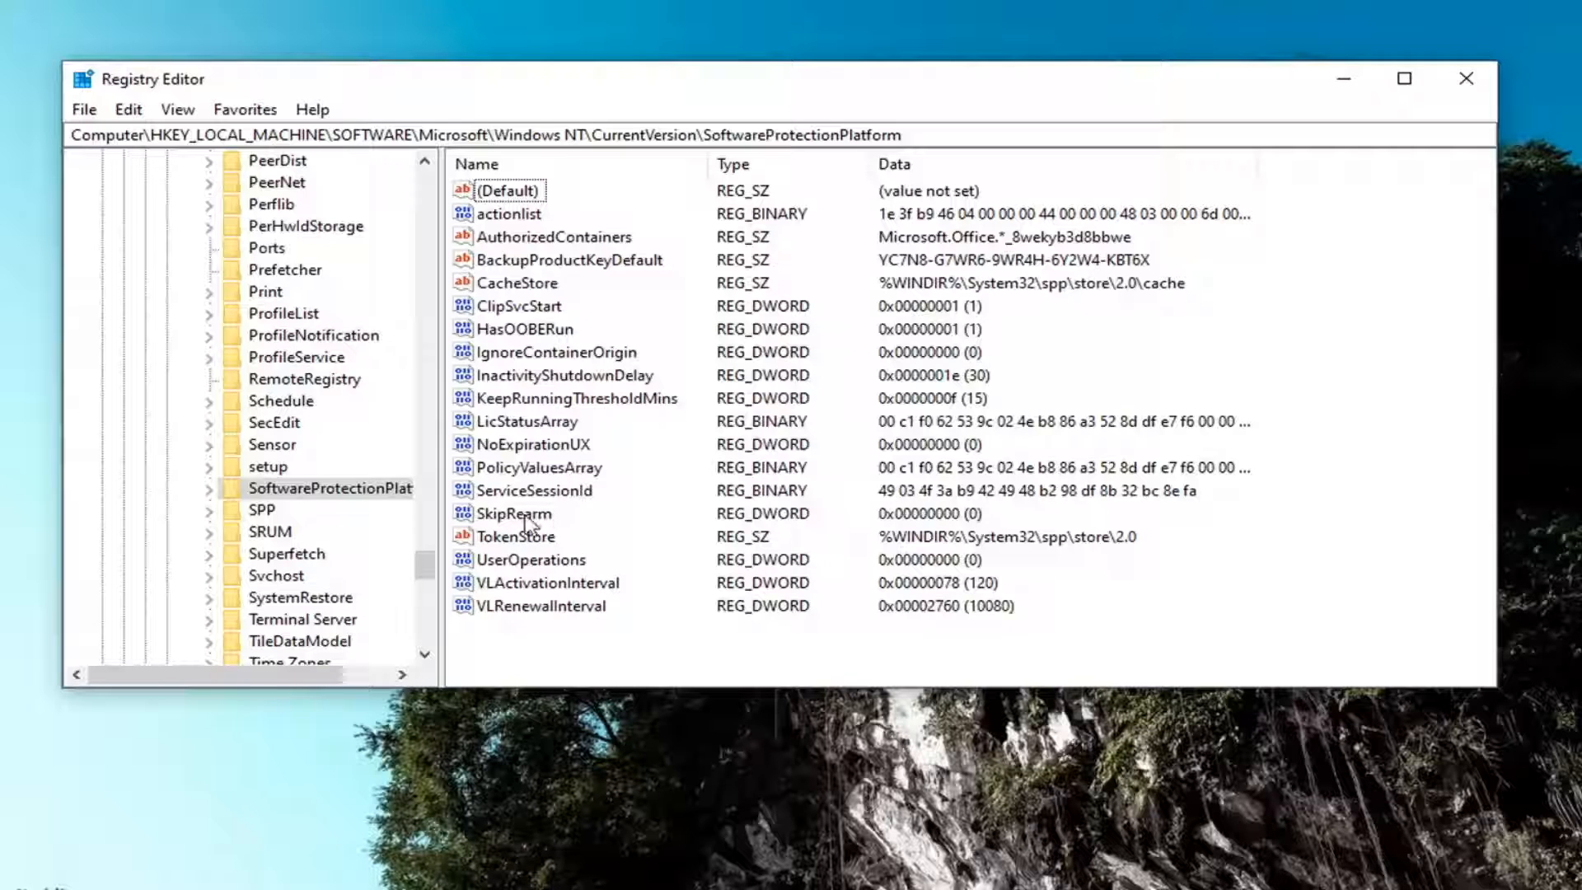
pyautogui.doubleClick(515, 513)
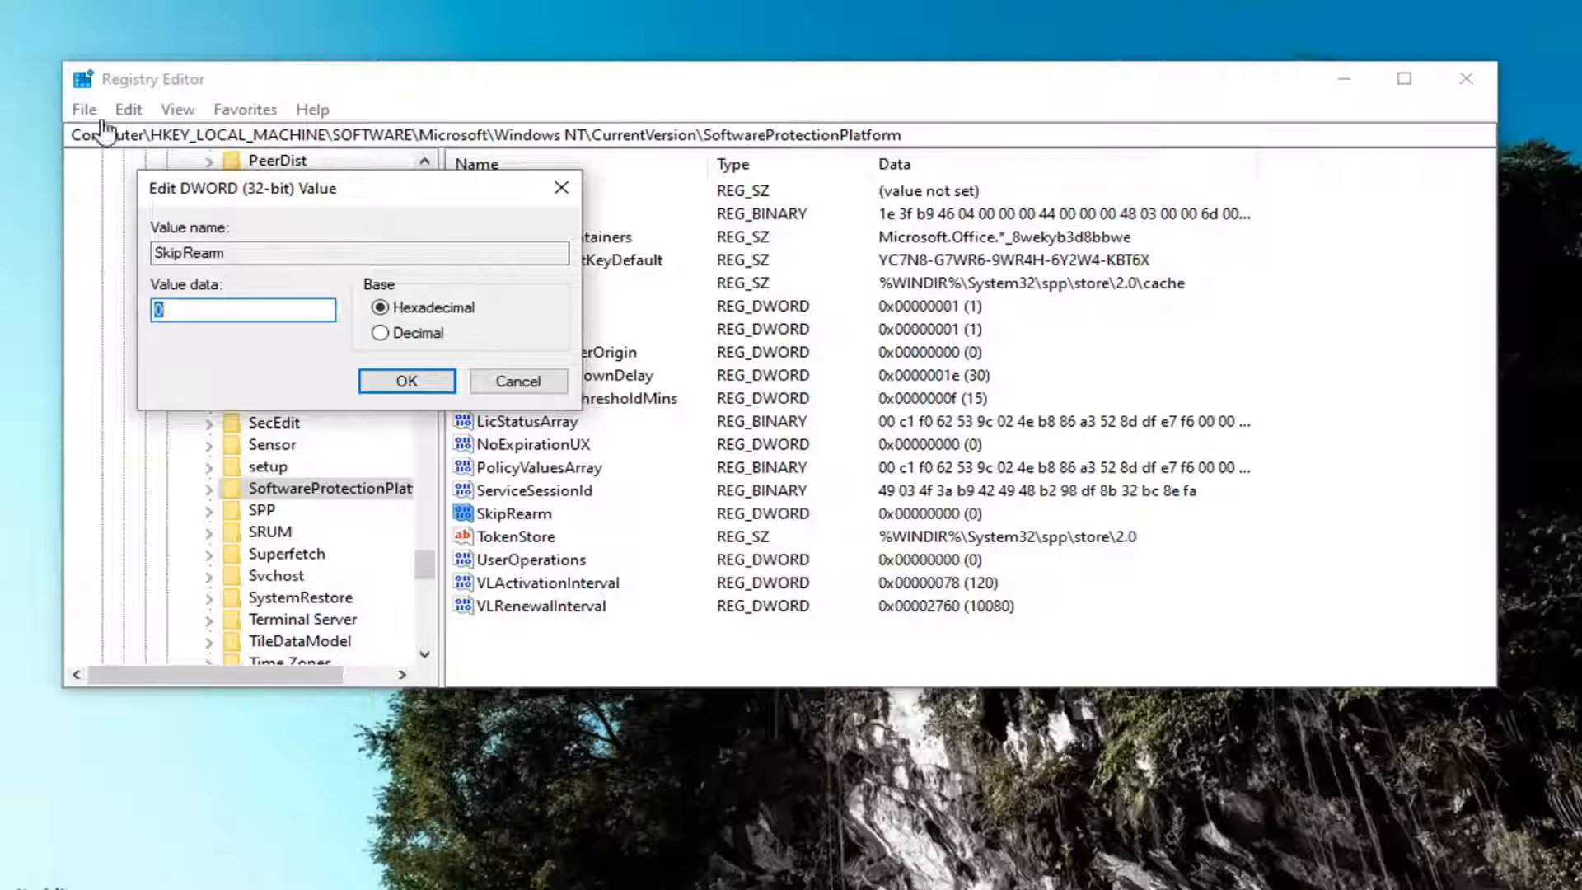
# Change SkipRearm's value data from 0 to 1 and confirm
pyautogui.write('1')
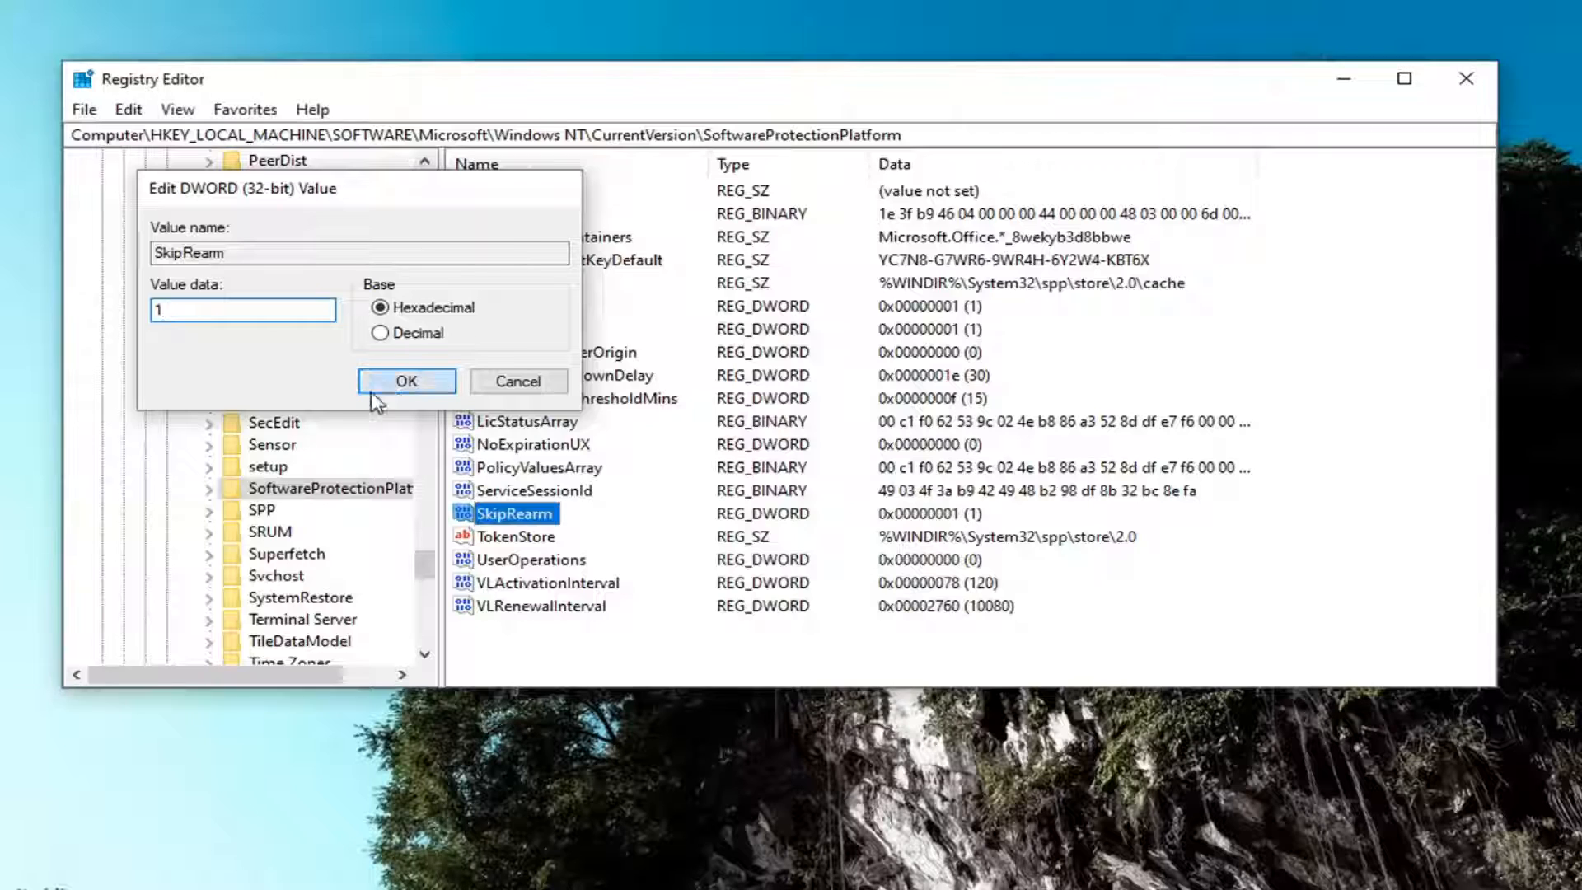
pyautogui.click(405, 381)
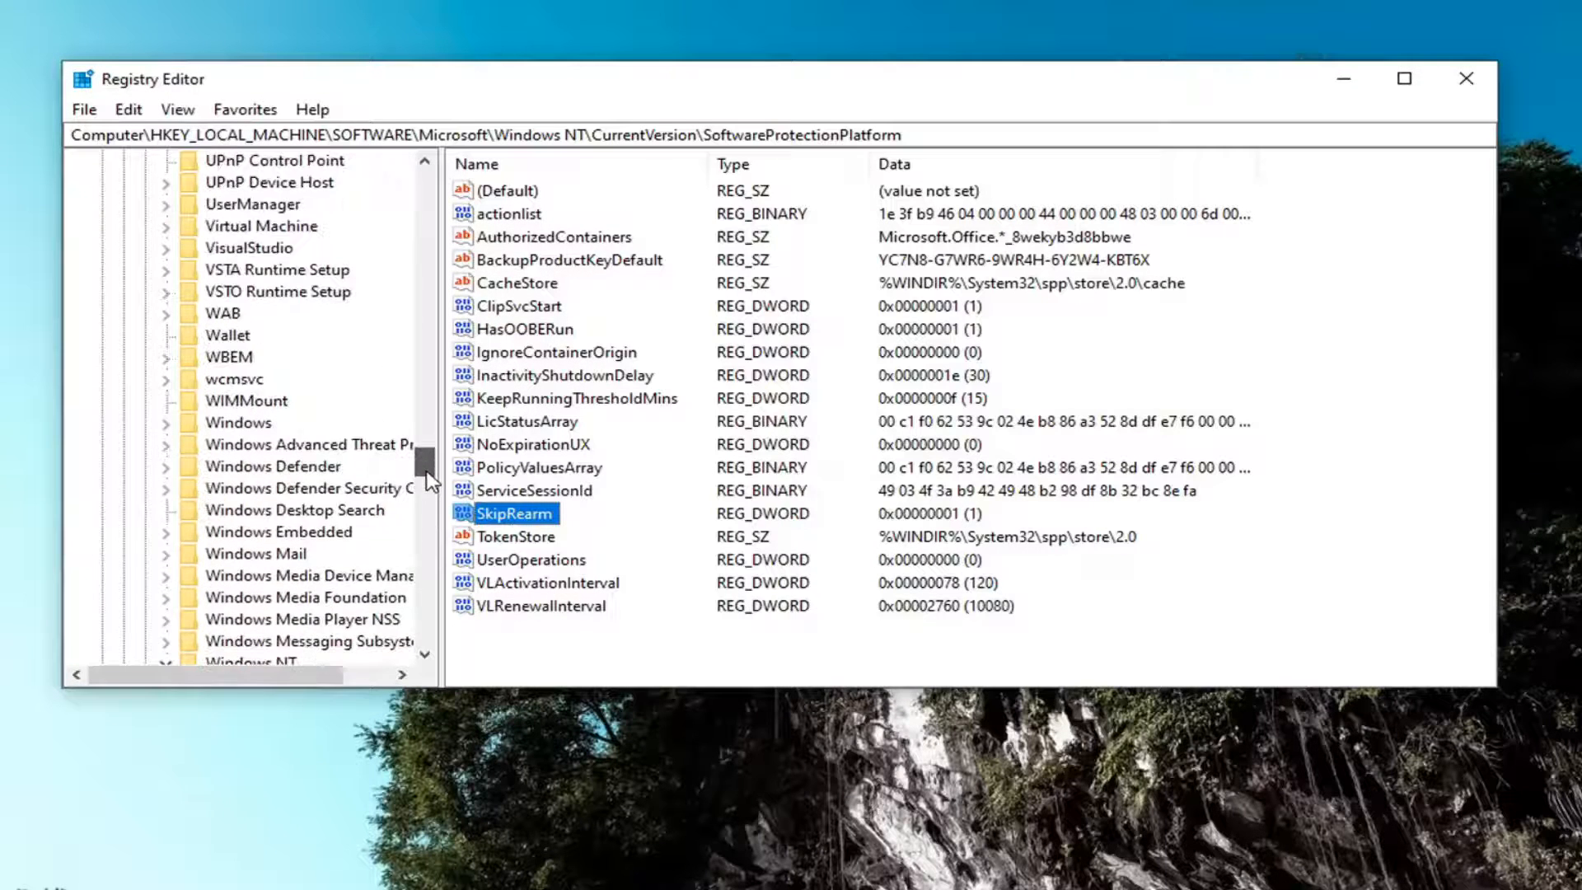